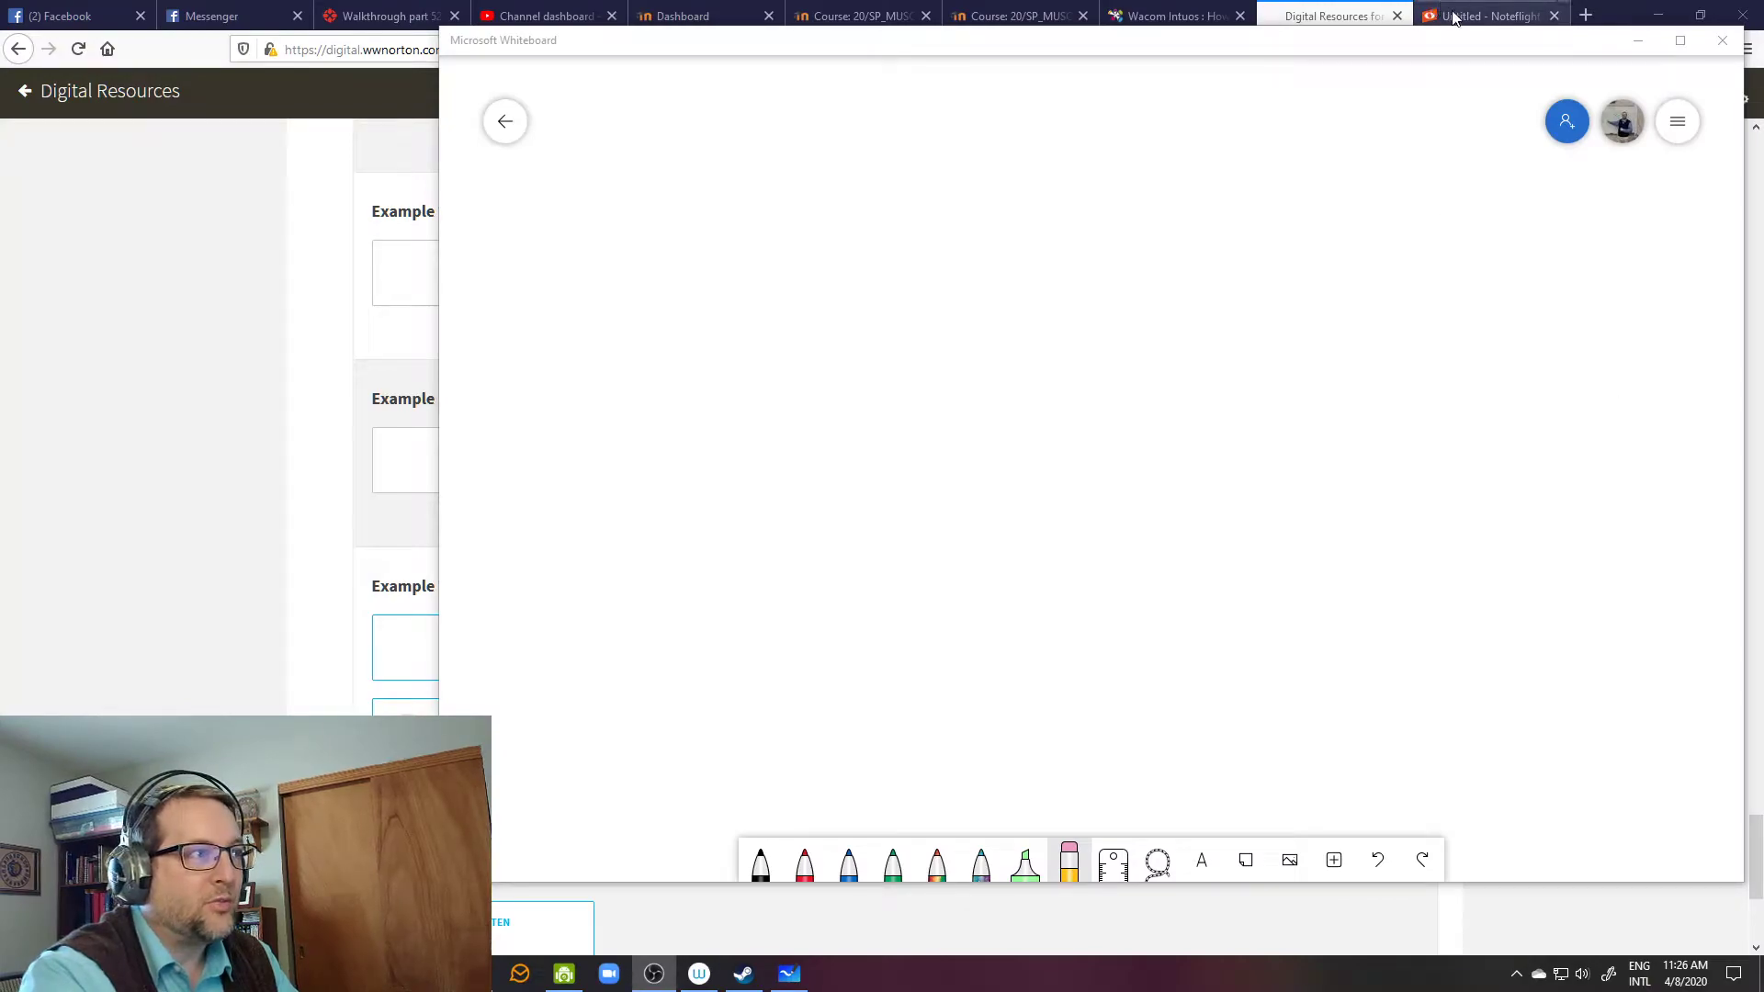
Step: Select the flatted high note in measure 2, notes in measures 4 and 6, and the pickup note
left_click(1485, 17)
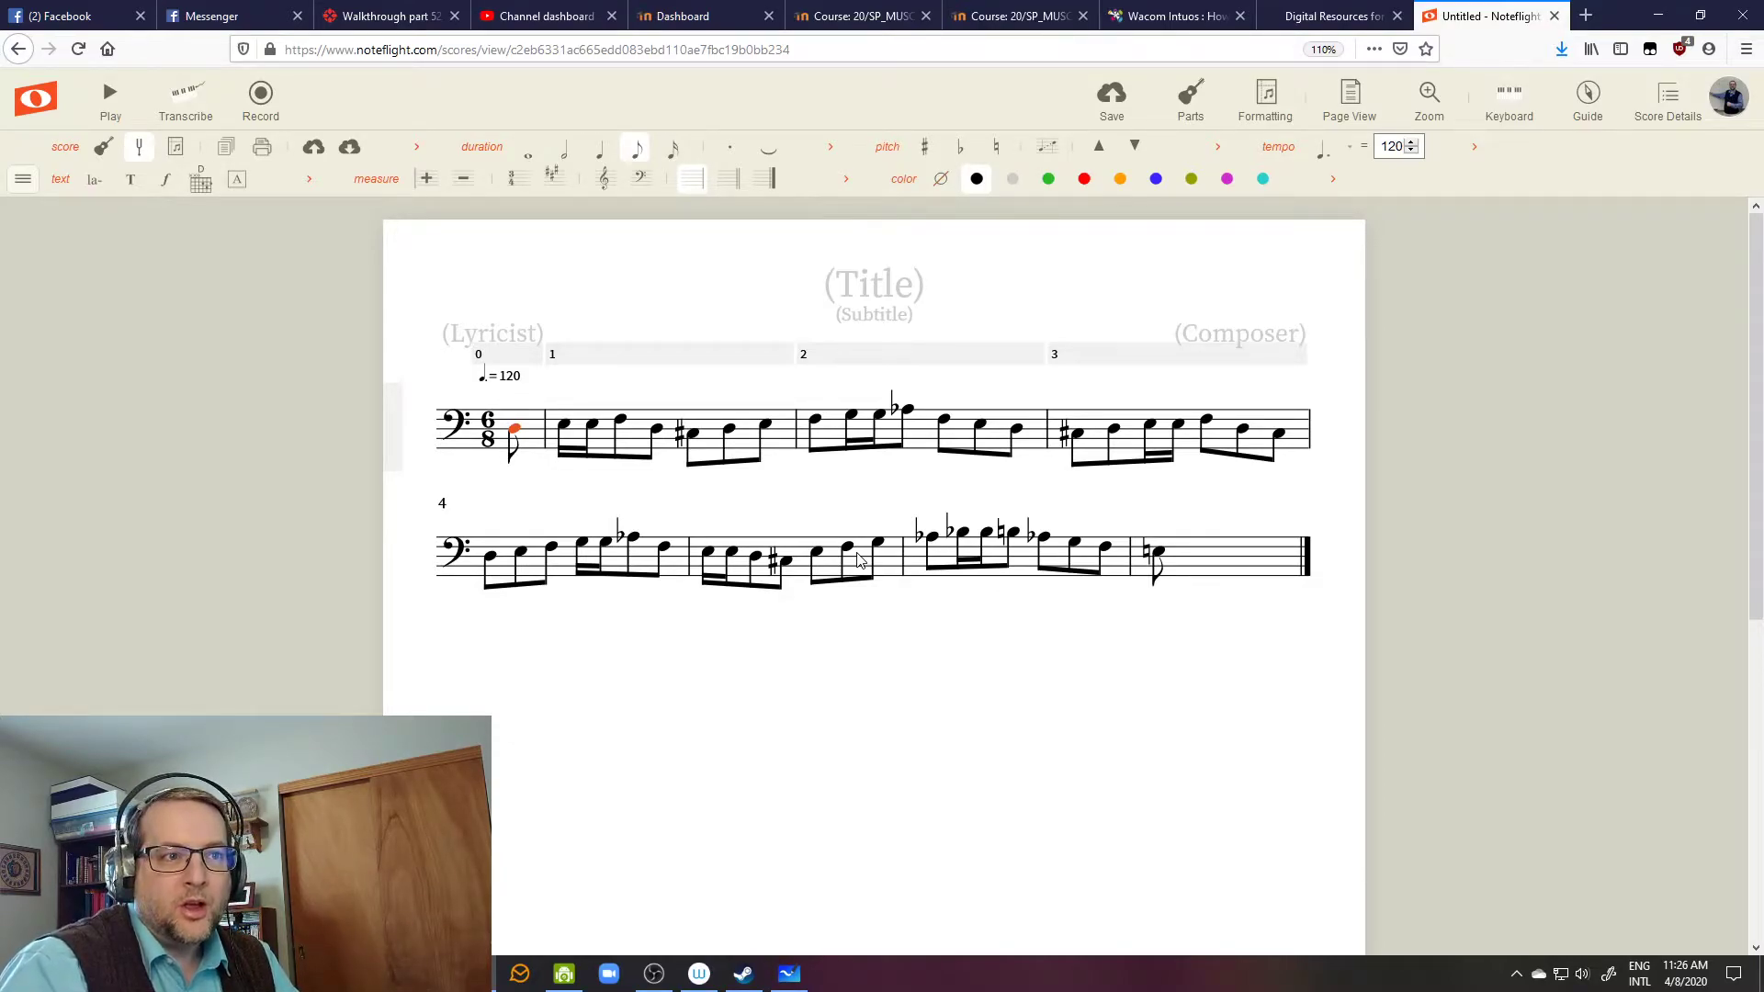
left_click(621, 424)
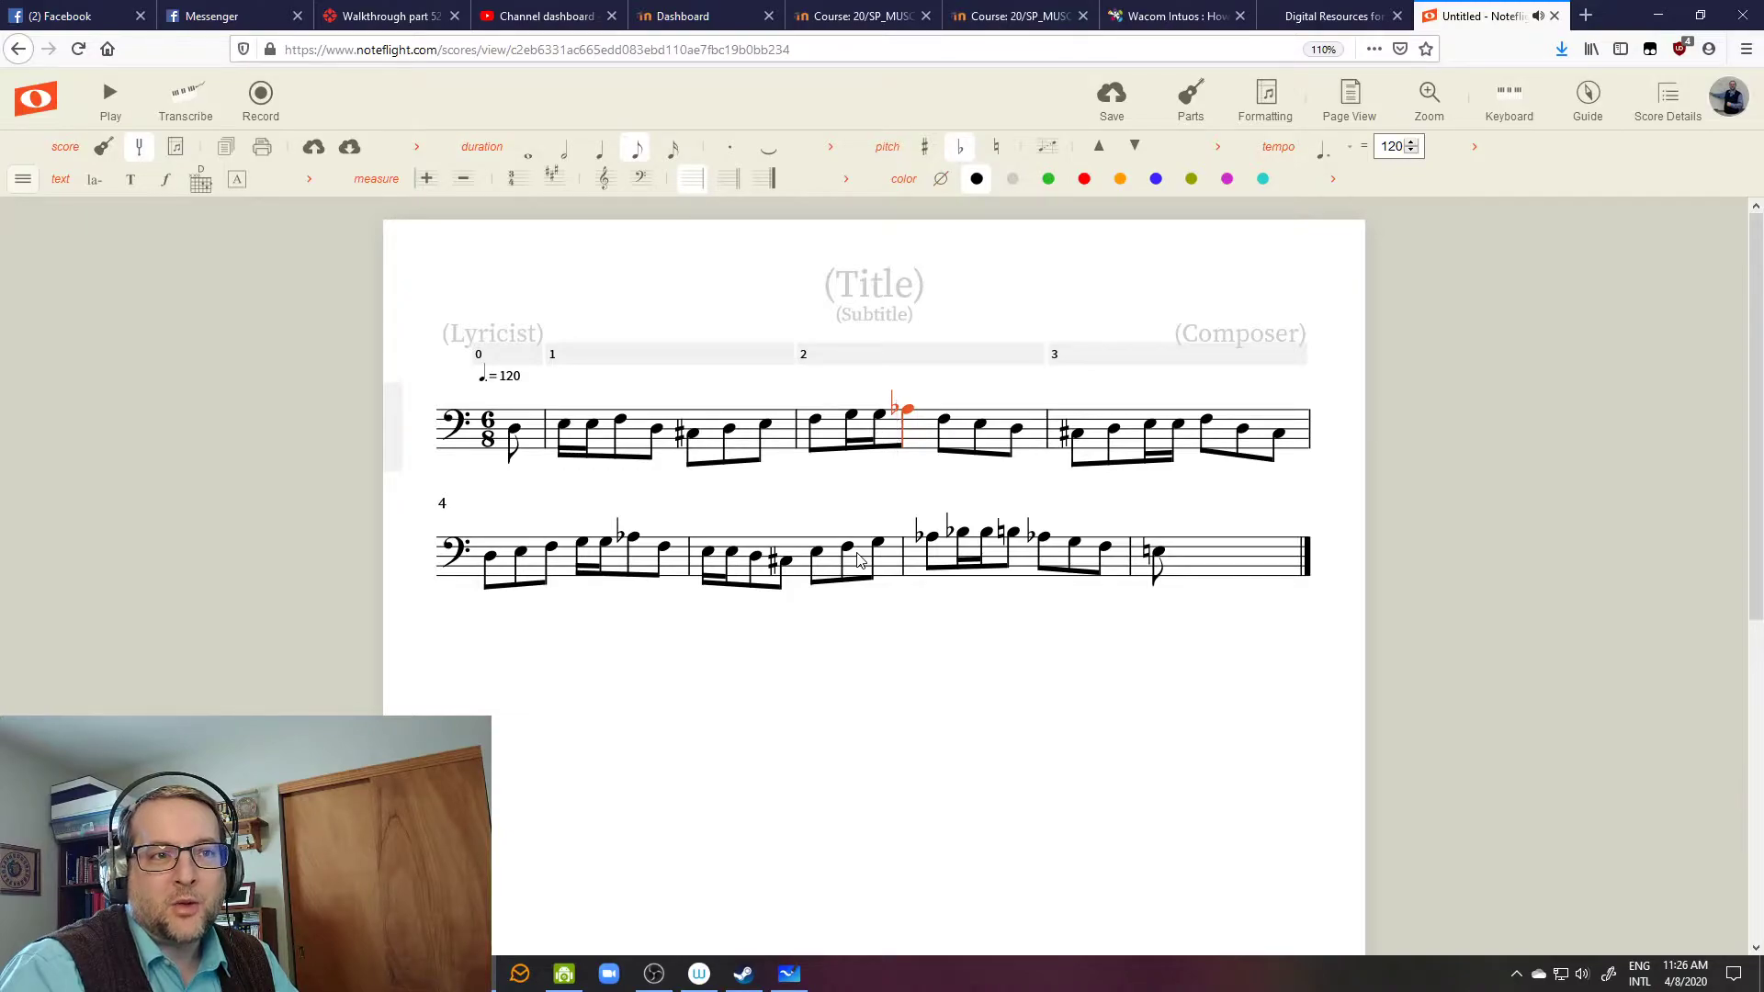
left_click(488, 557)
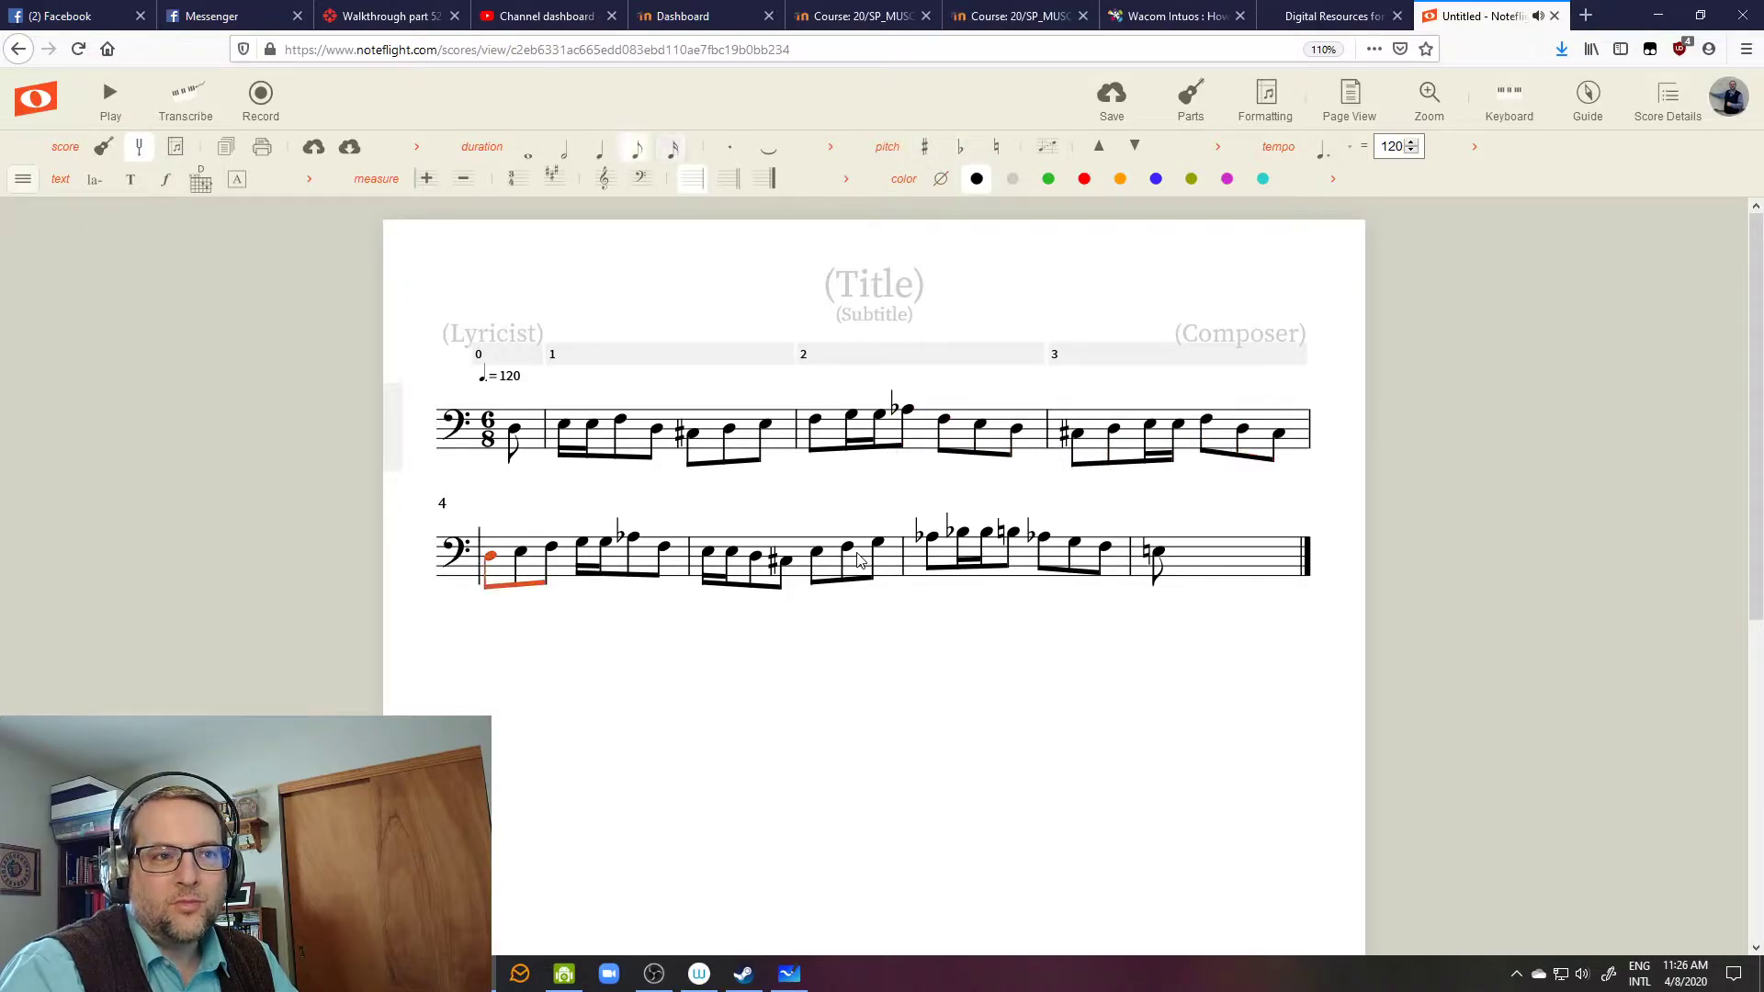
left_click(773, 562)
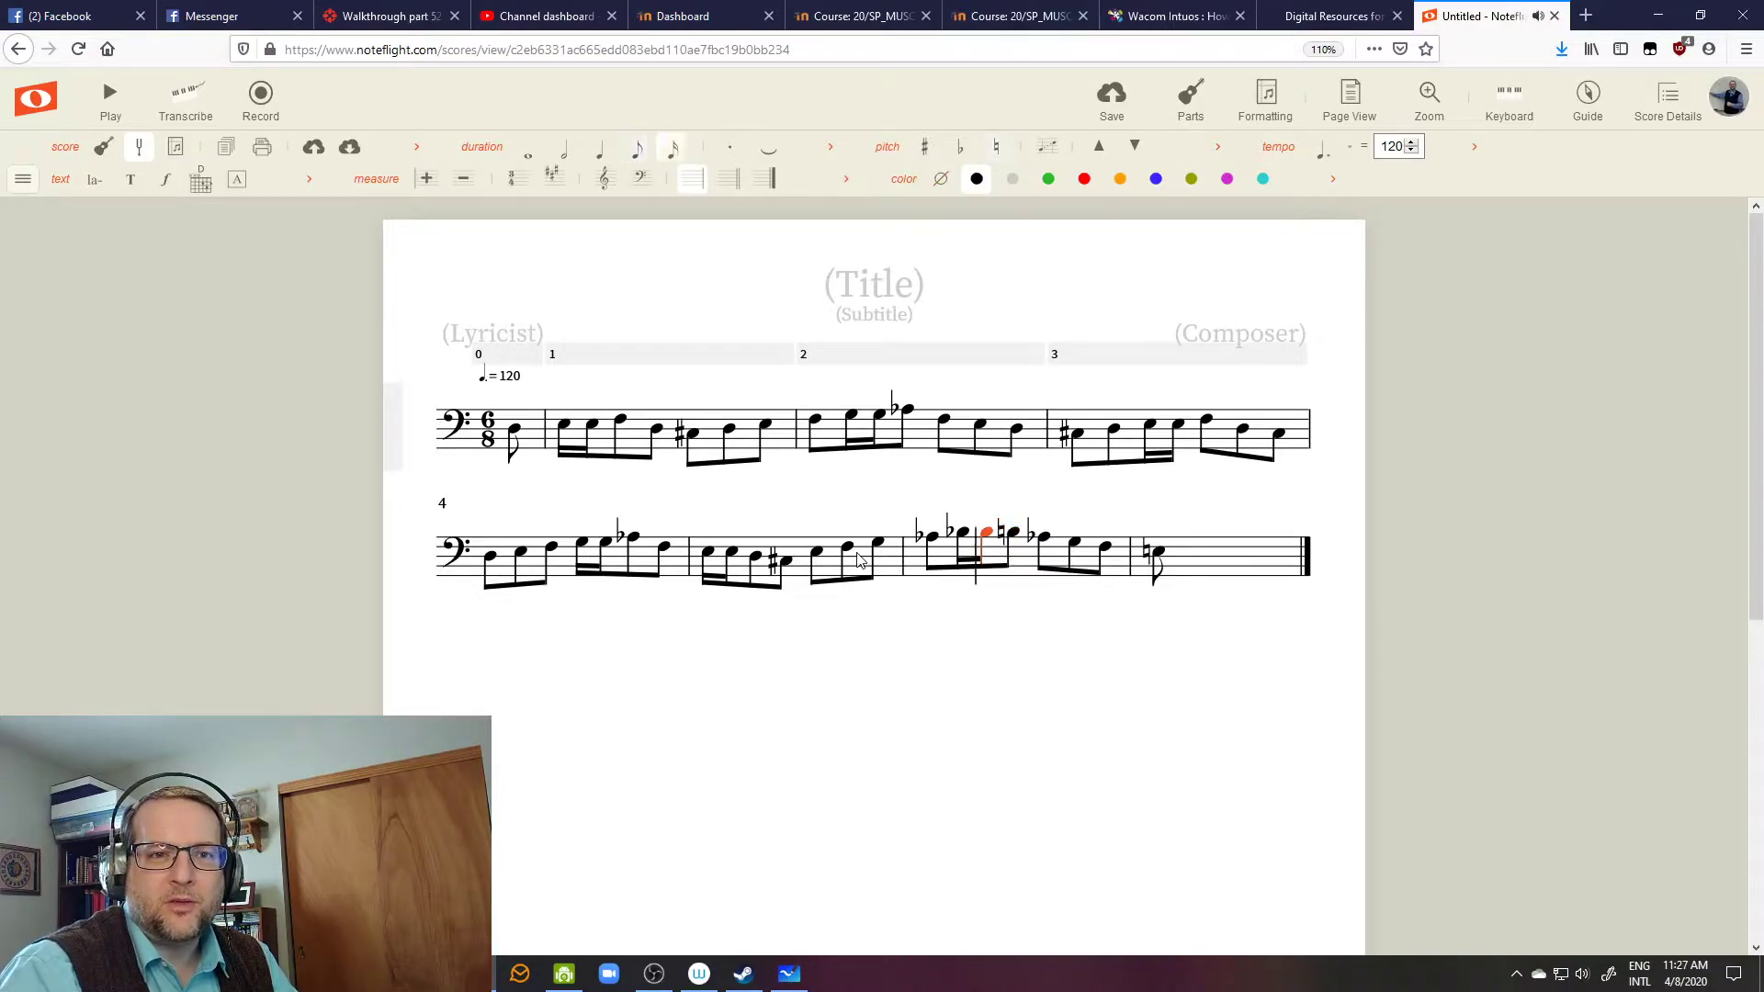
left_click(562, 434)
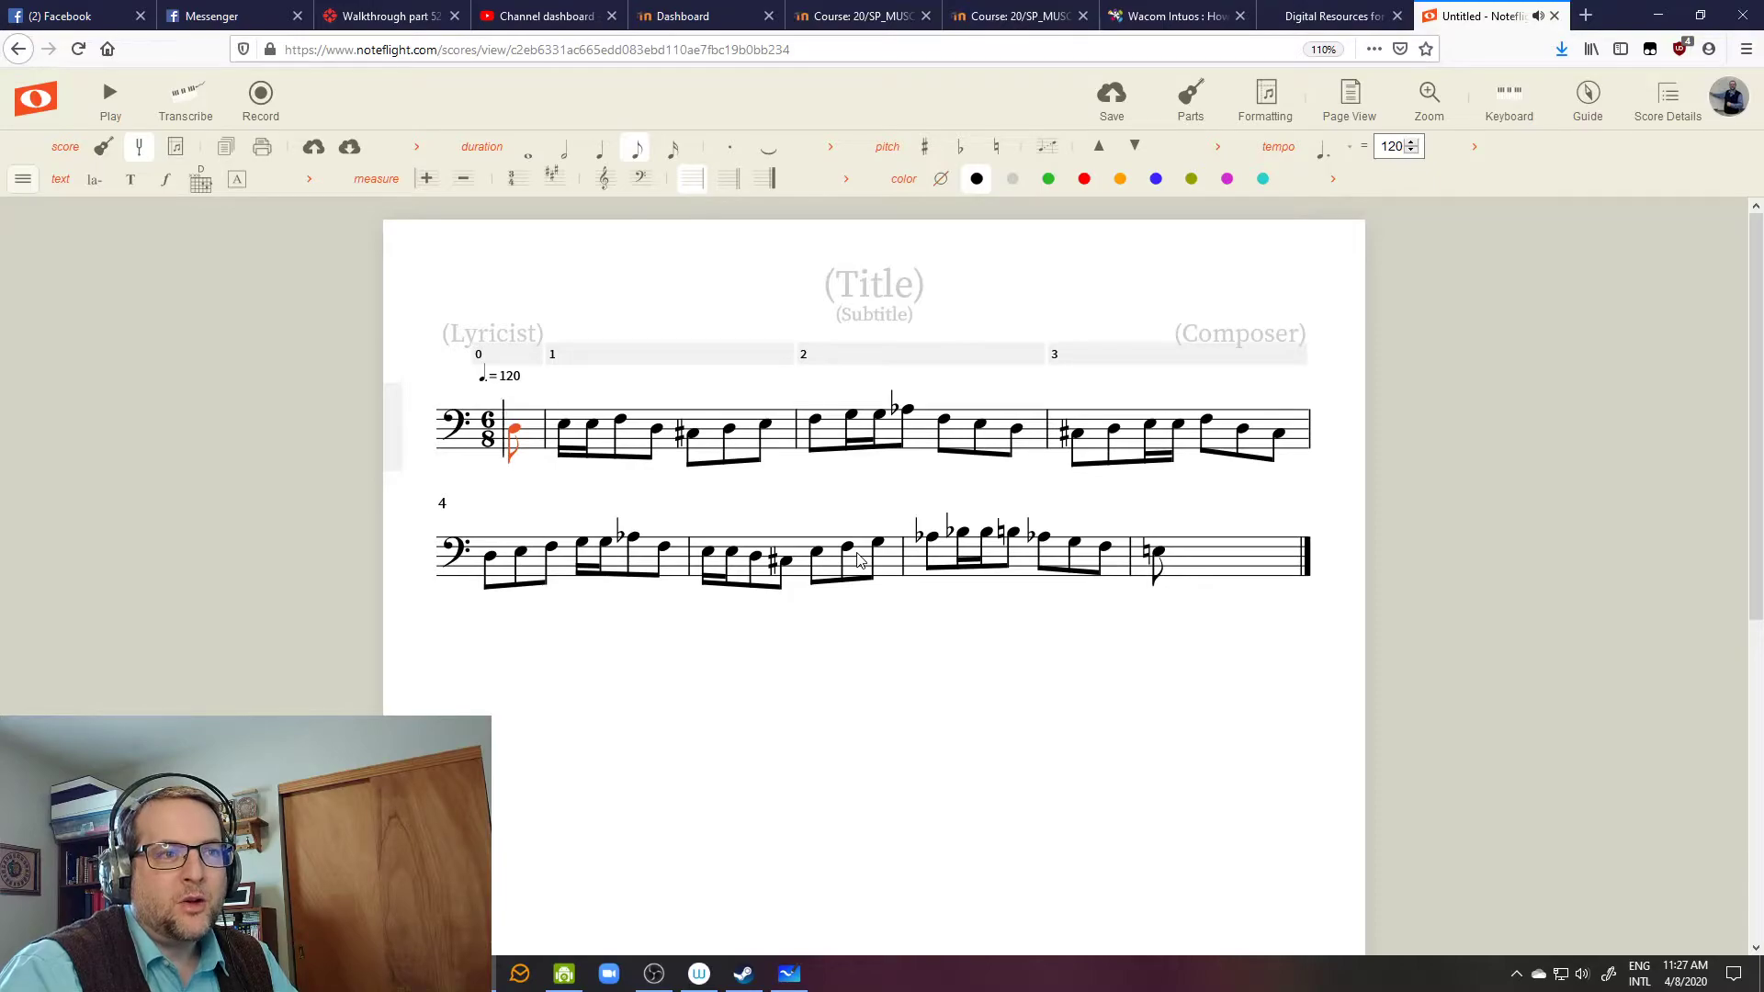
left_click(656, 431)
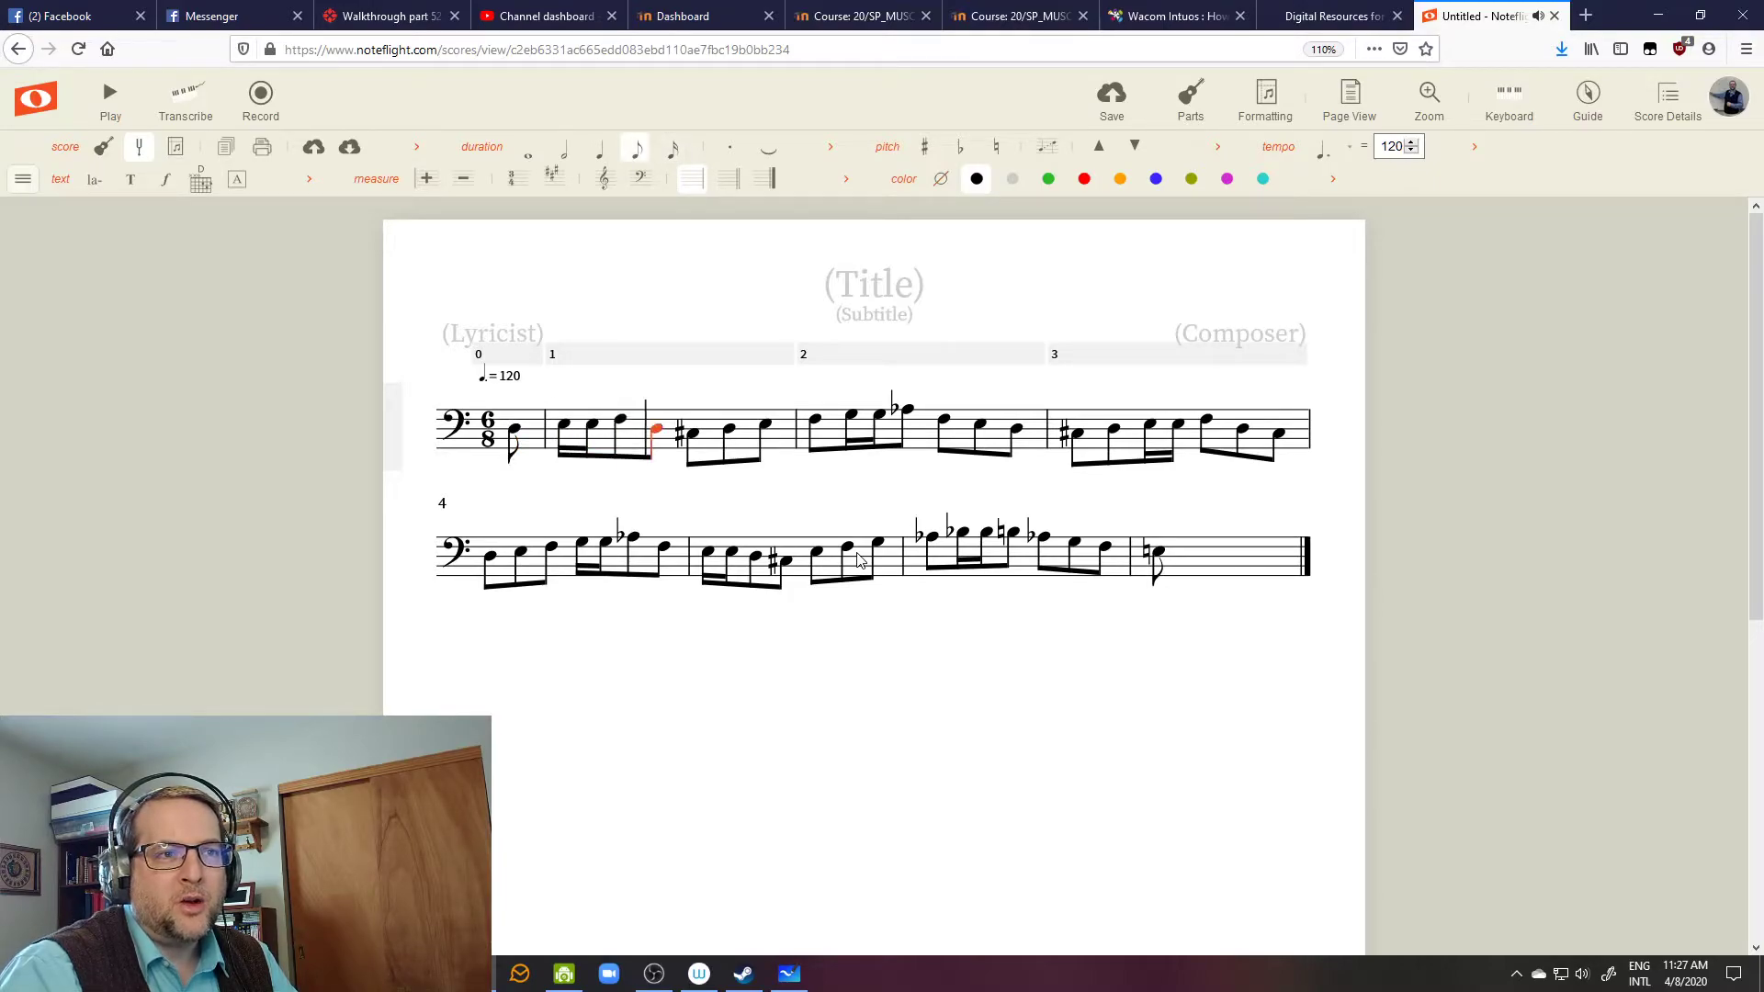
left_click(814, 424)
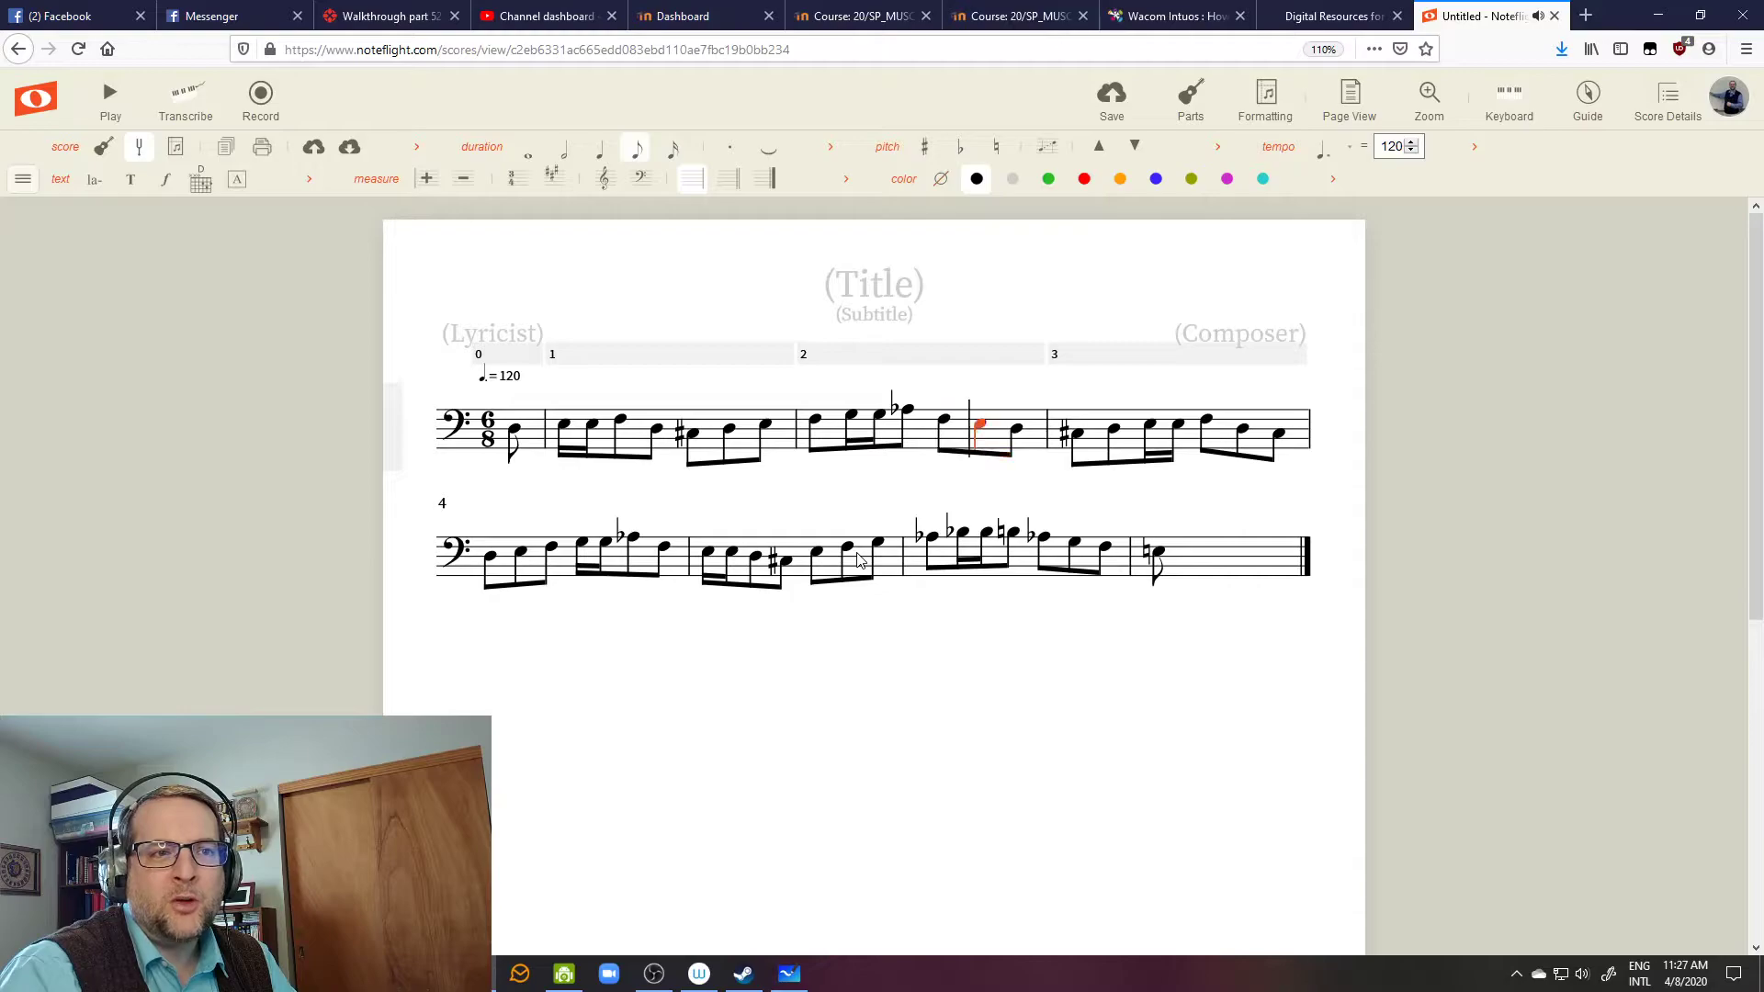
key("Right")
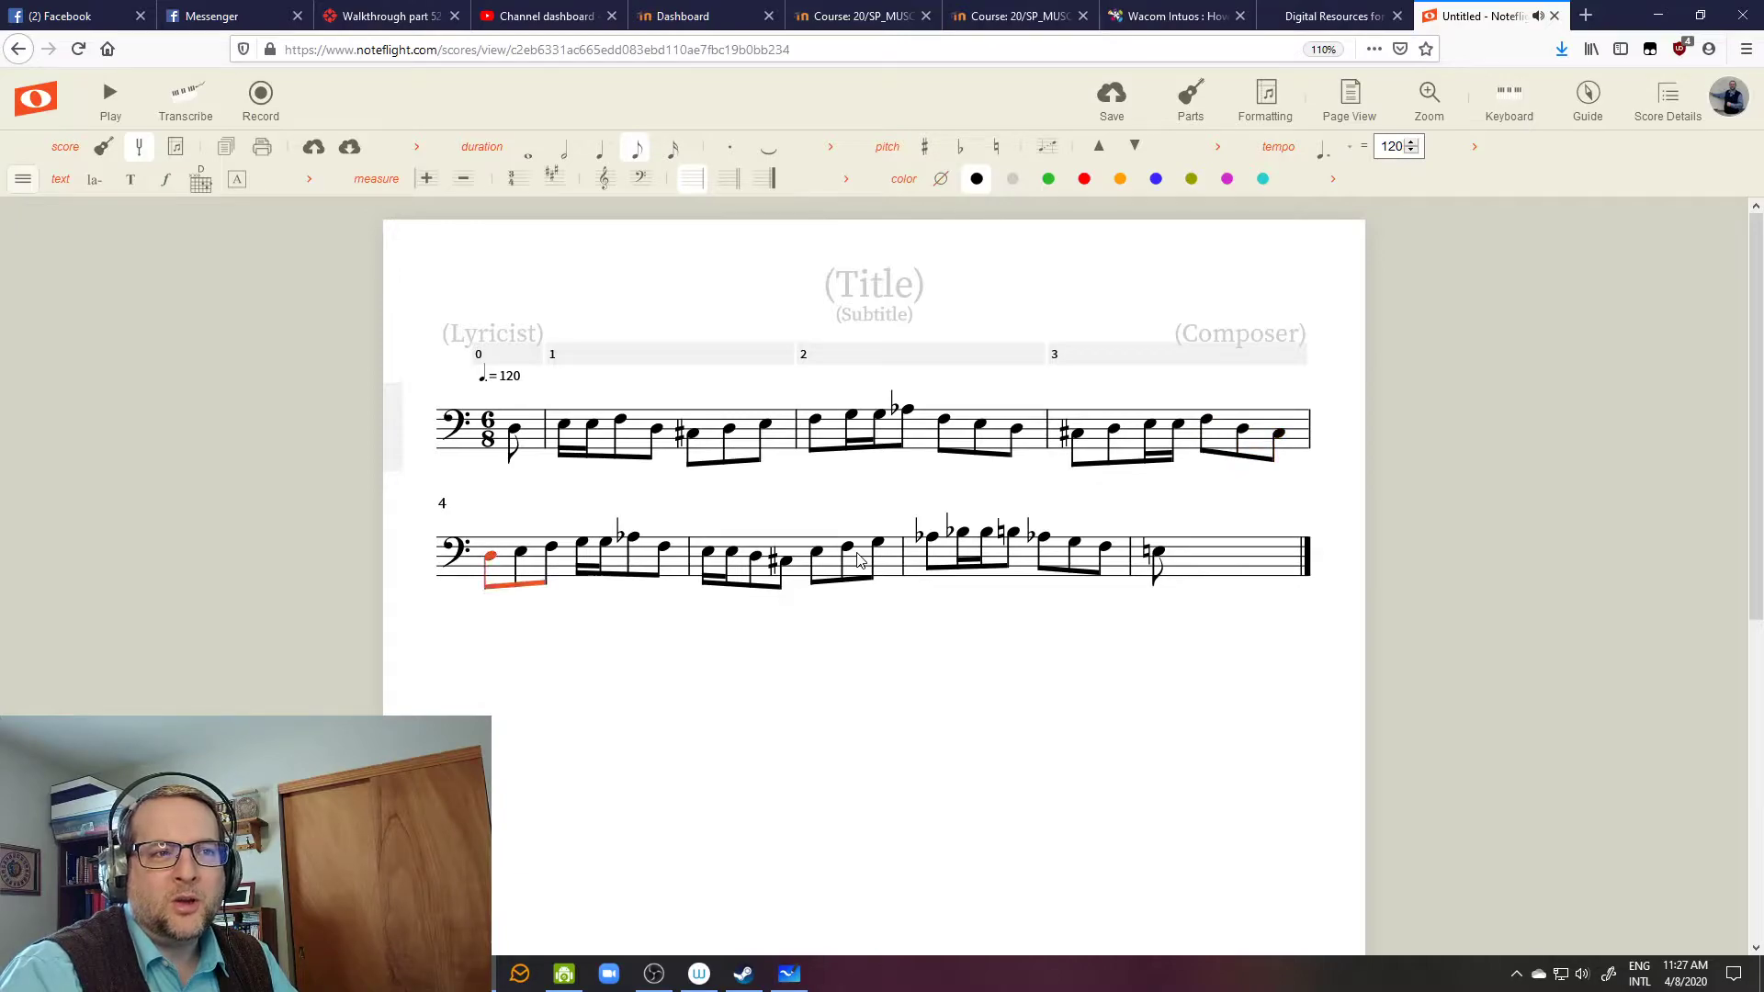
left_click(520, 555)
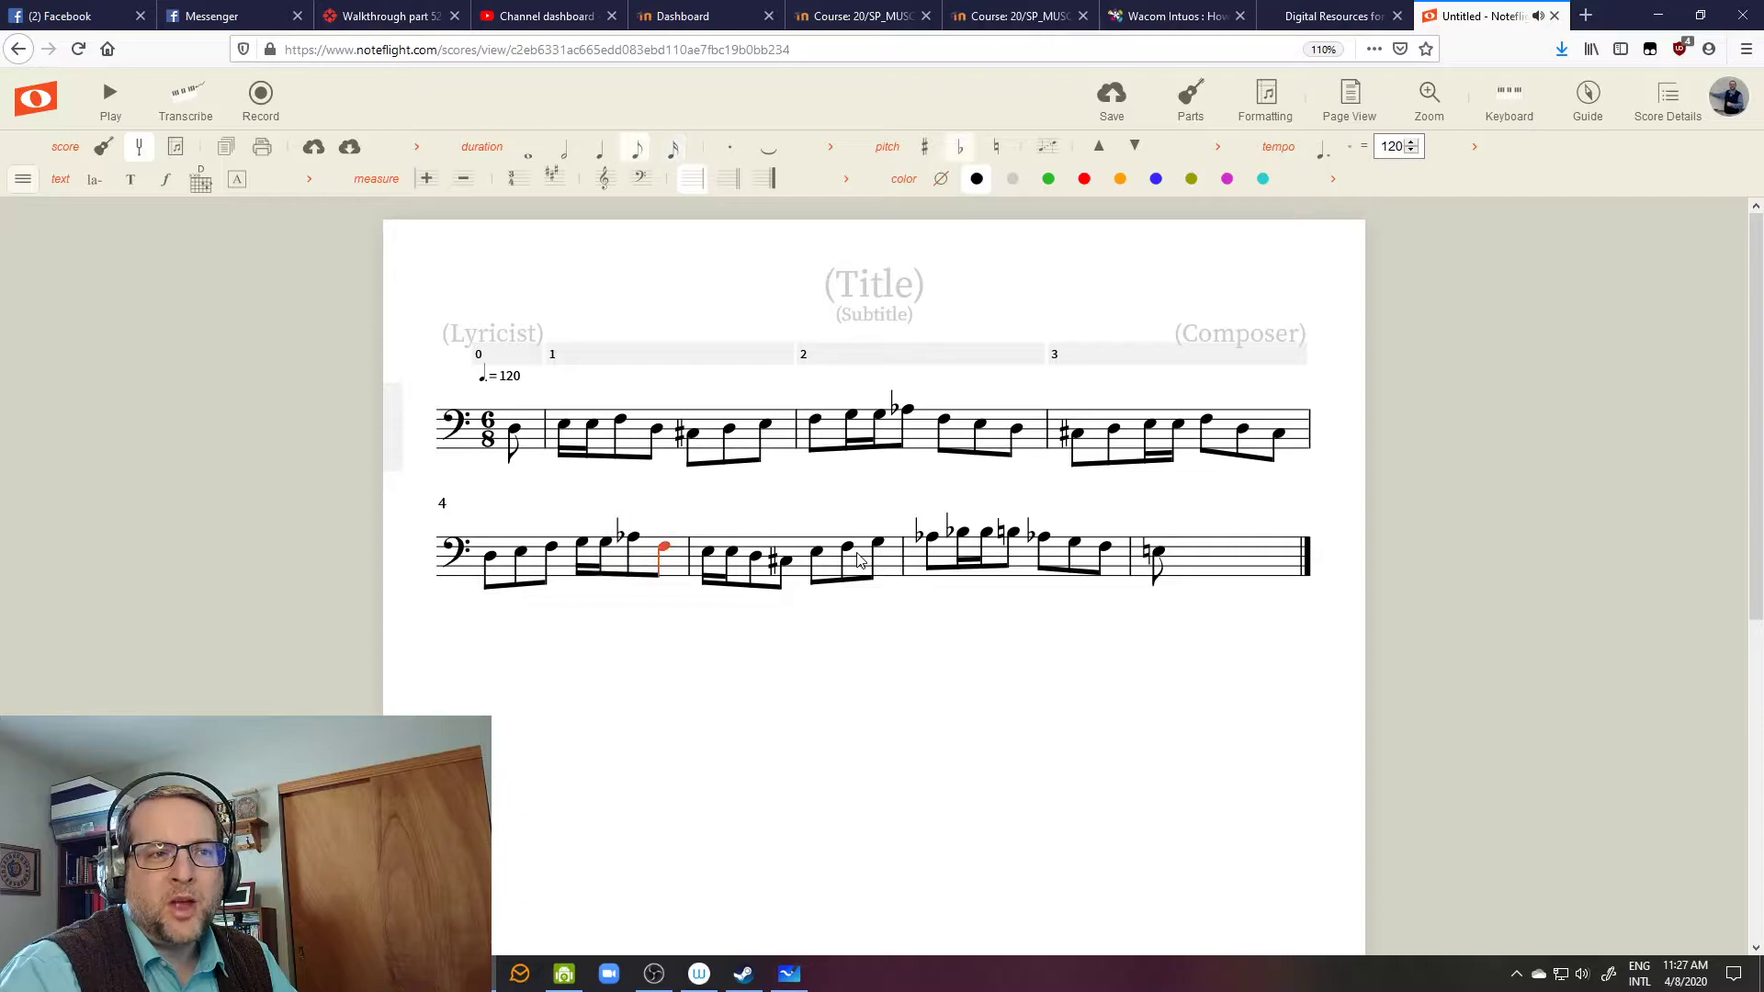
left_click(705, 558)
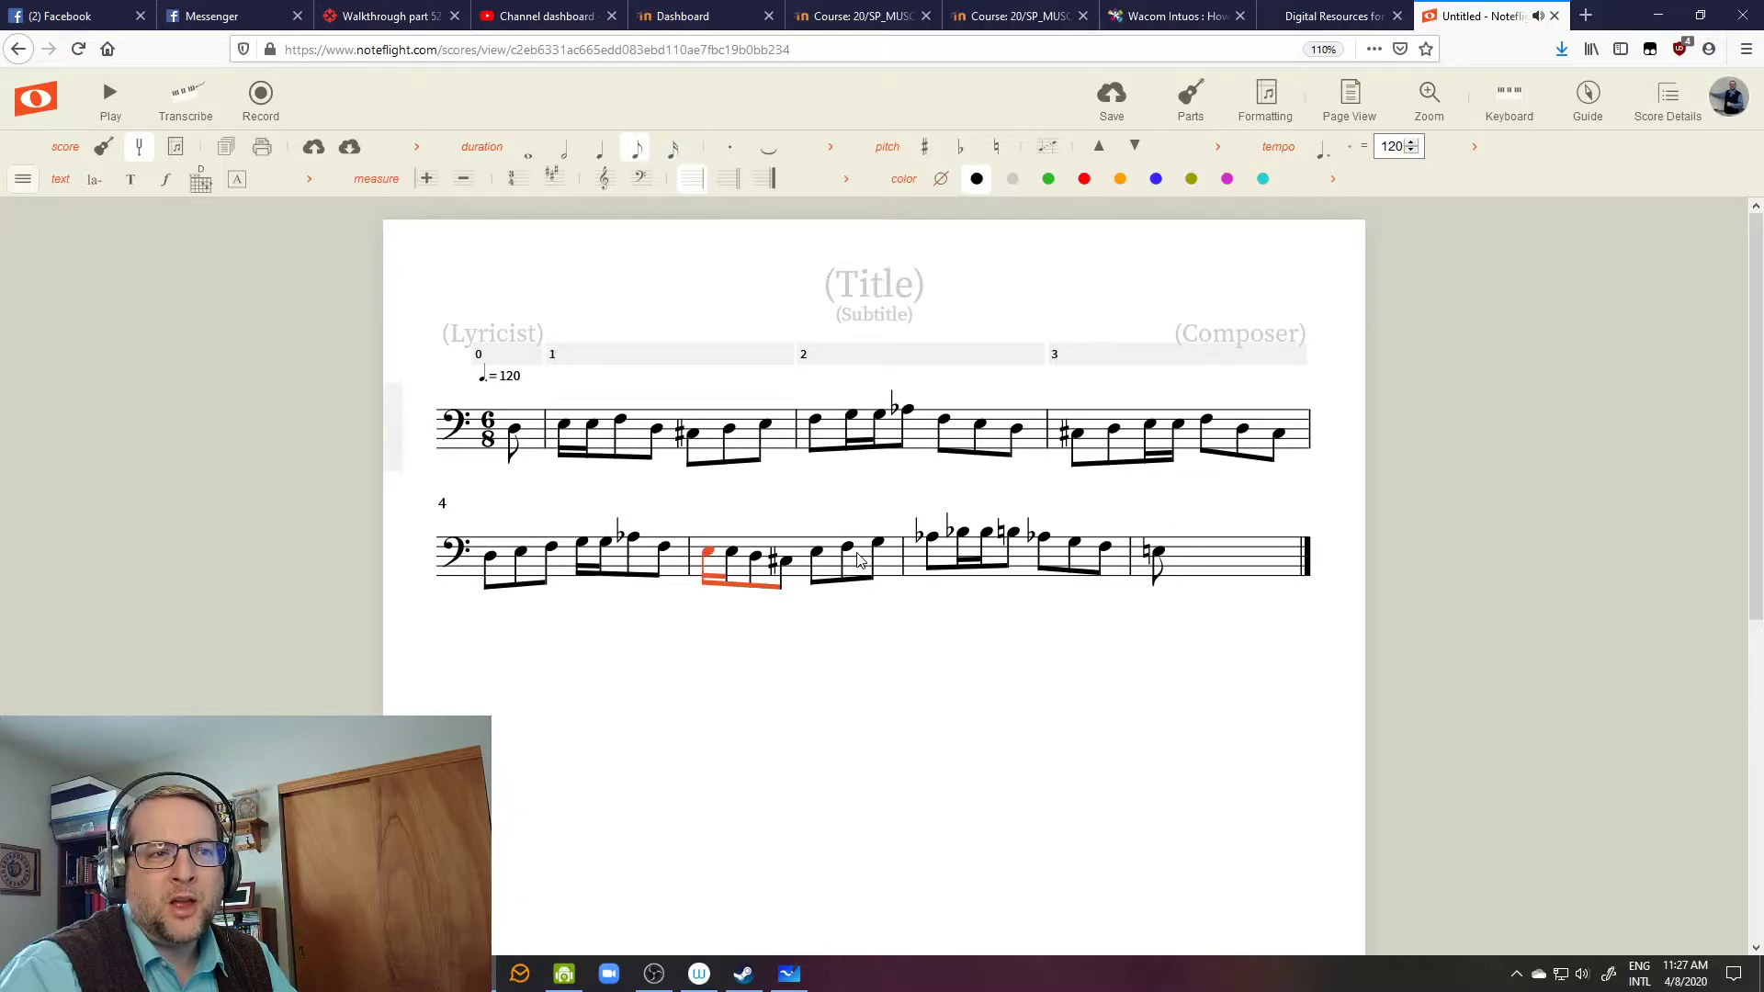
left_click(776, 559)
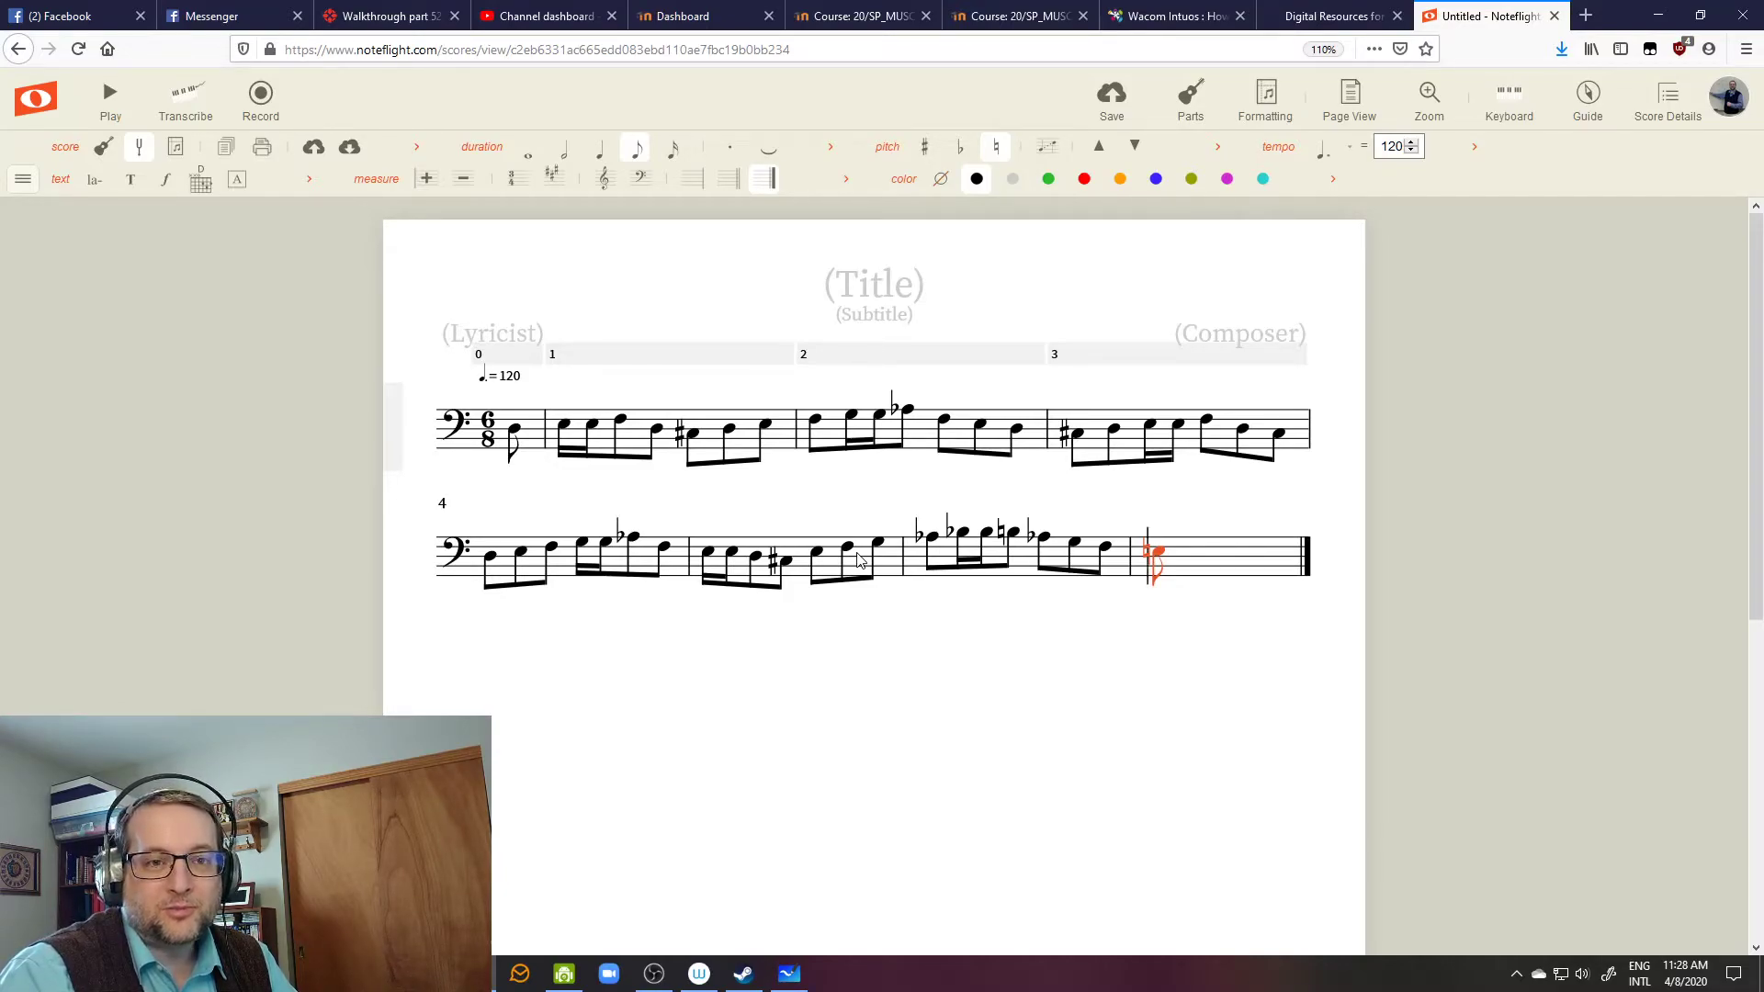
mouse_move(863, 526)
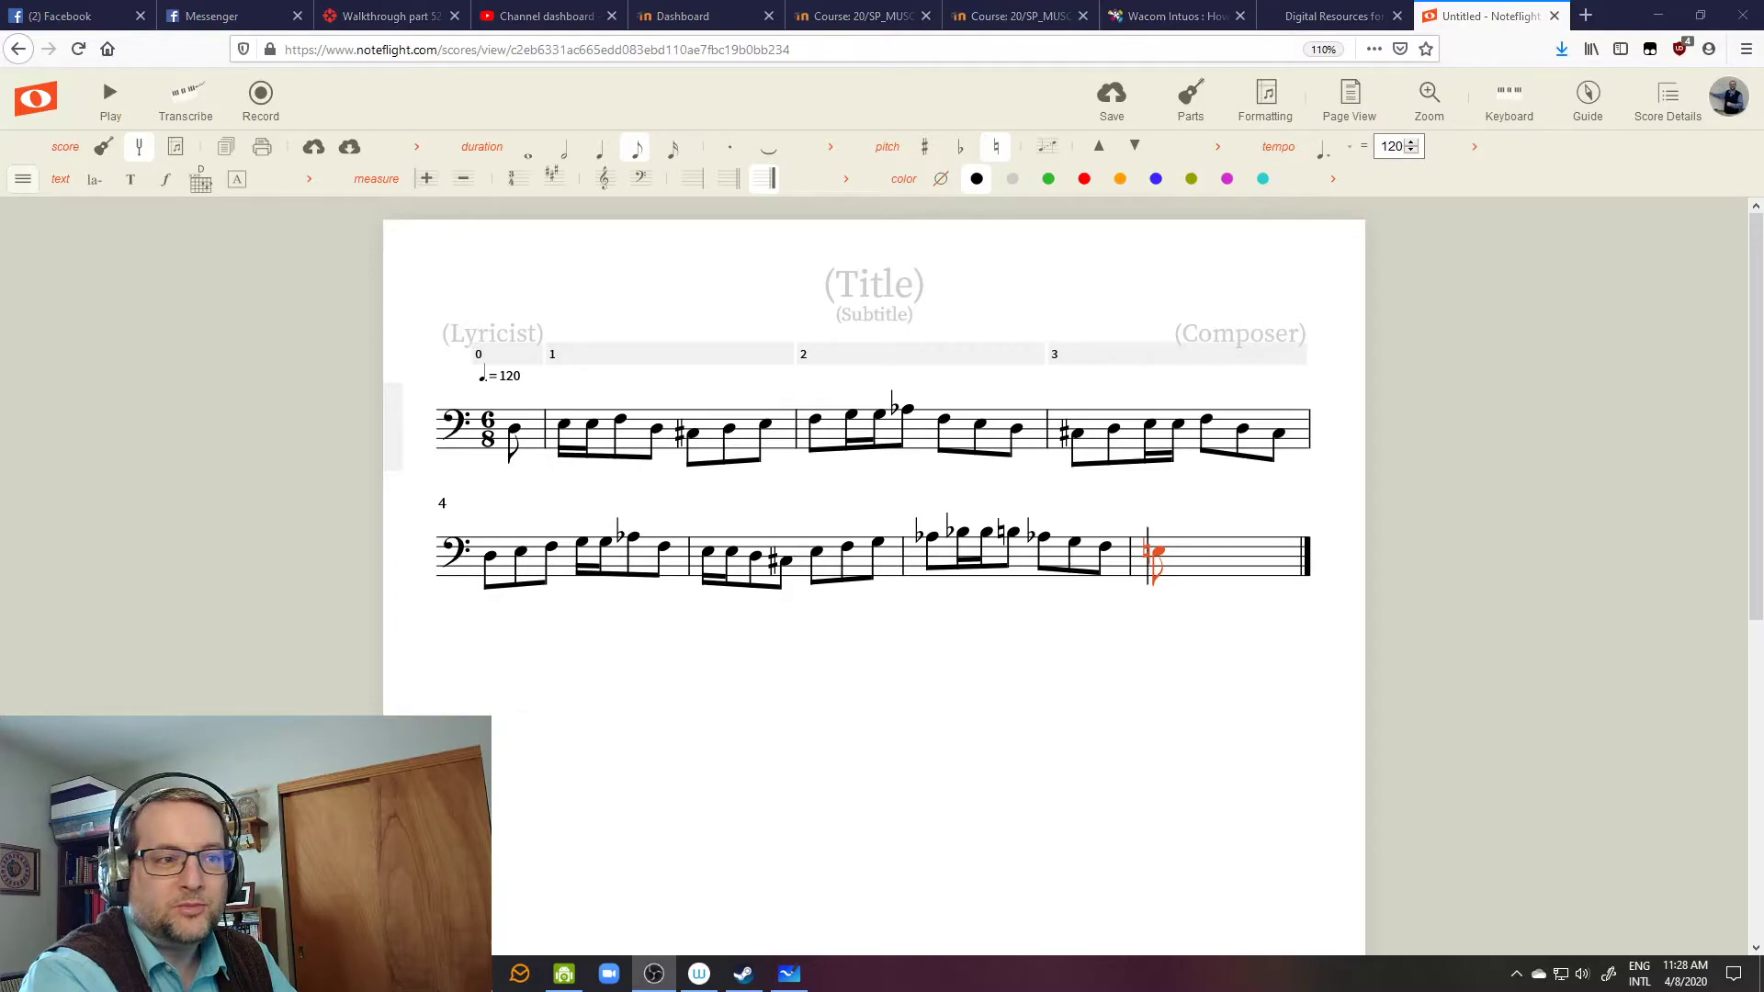
Step: Replay the Example 77.7 recording on the playlist page, then bring the whiteboard forward
left_click(1334, 16)
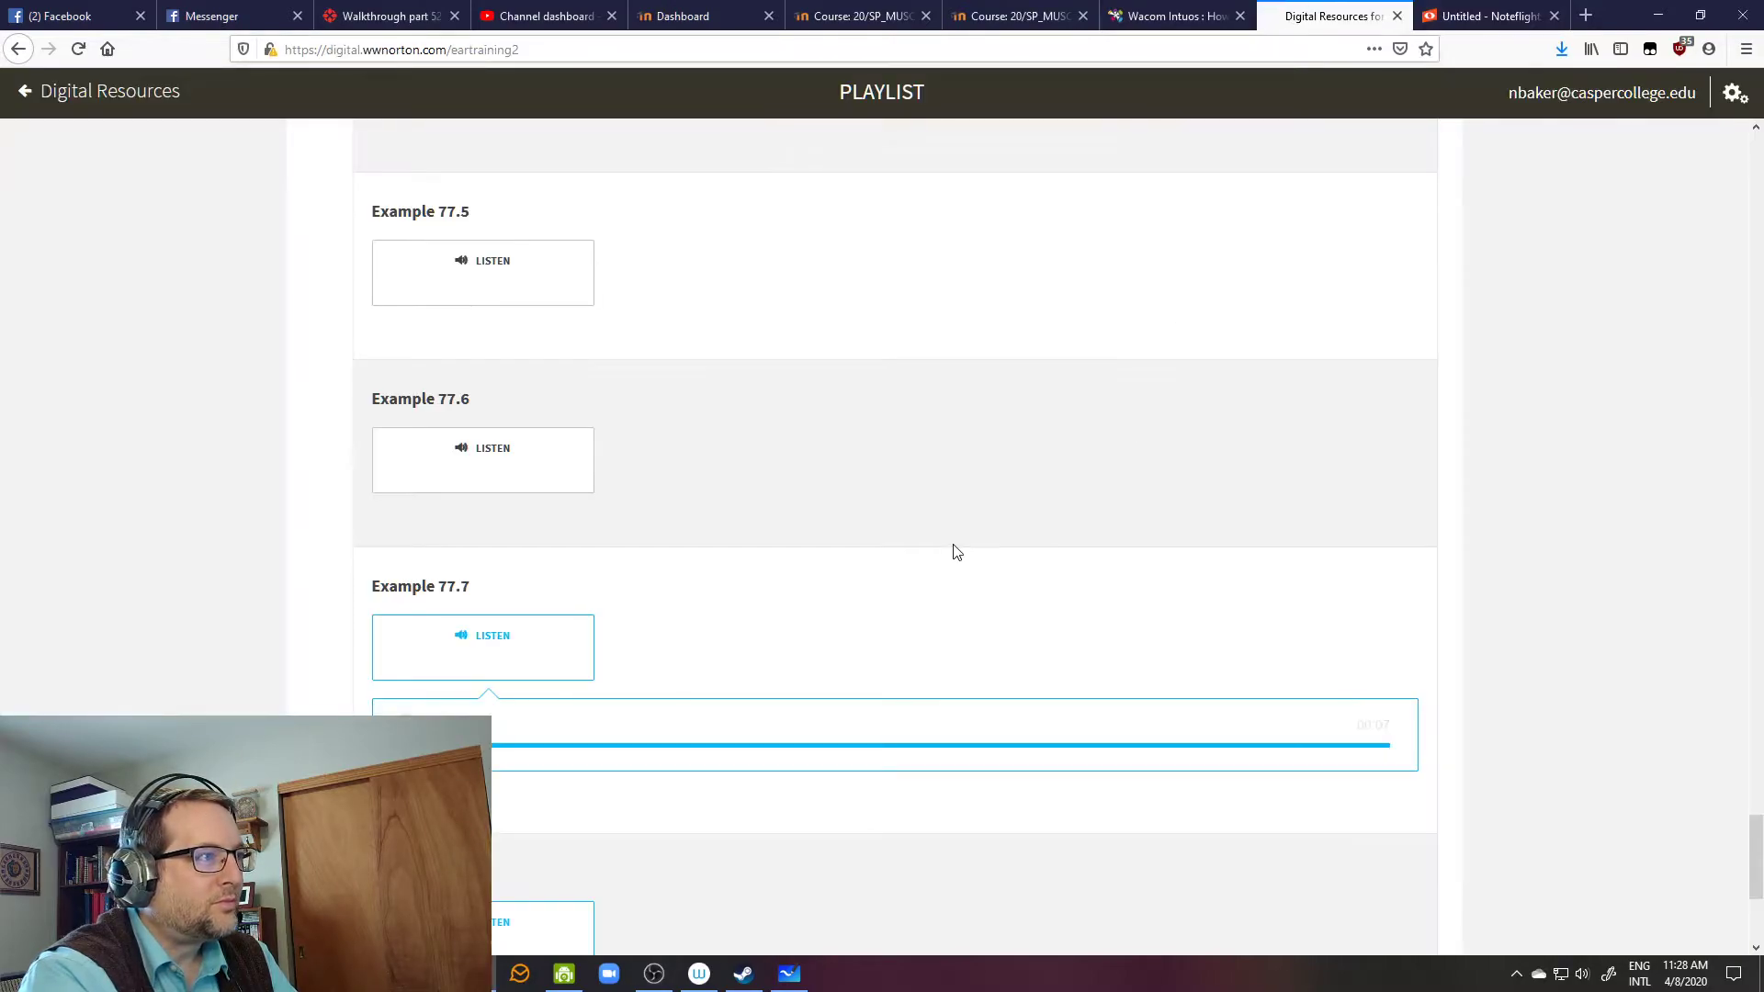
left_click(789, 974)
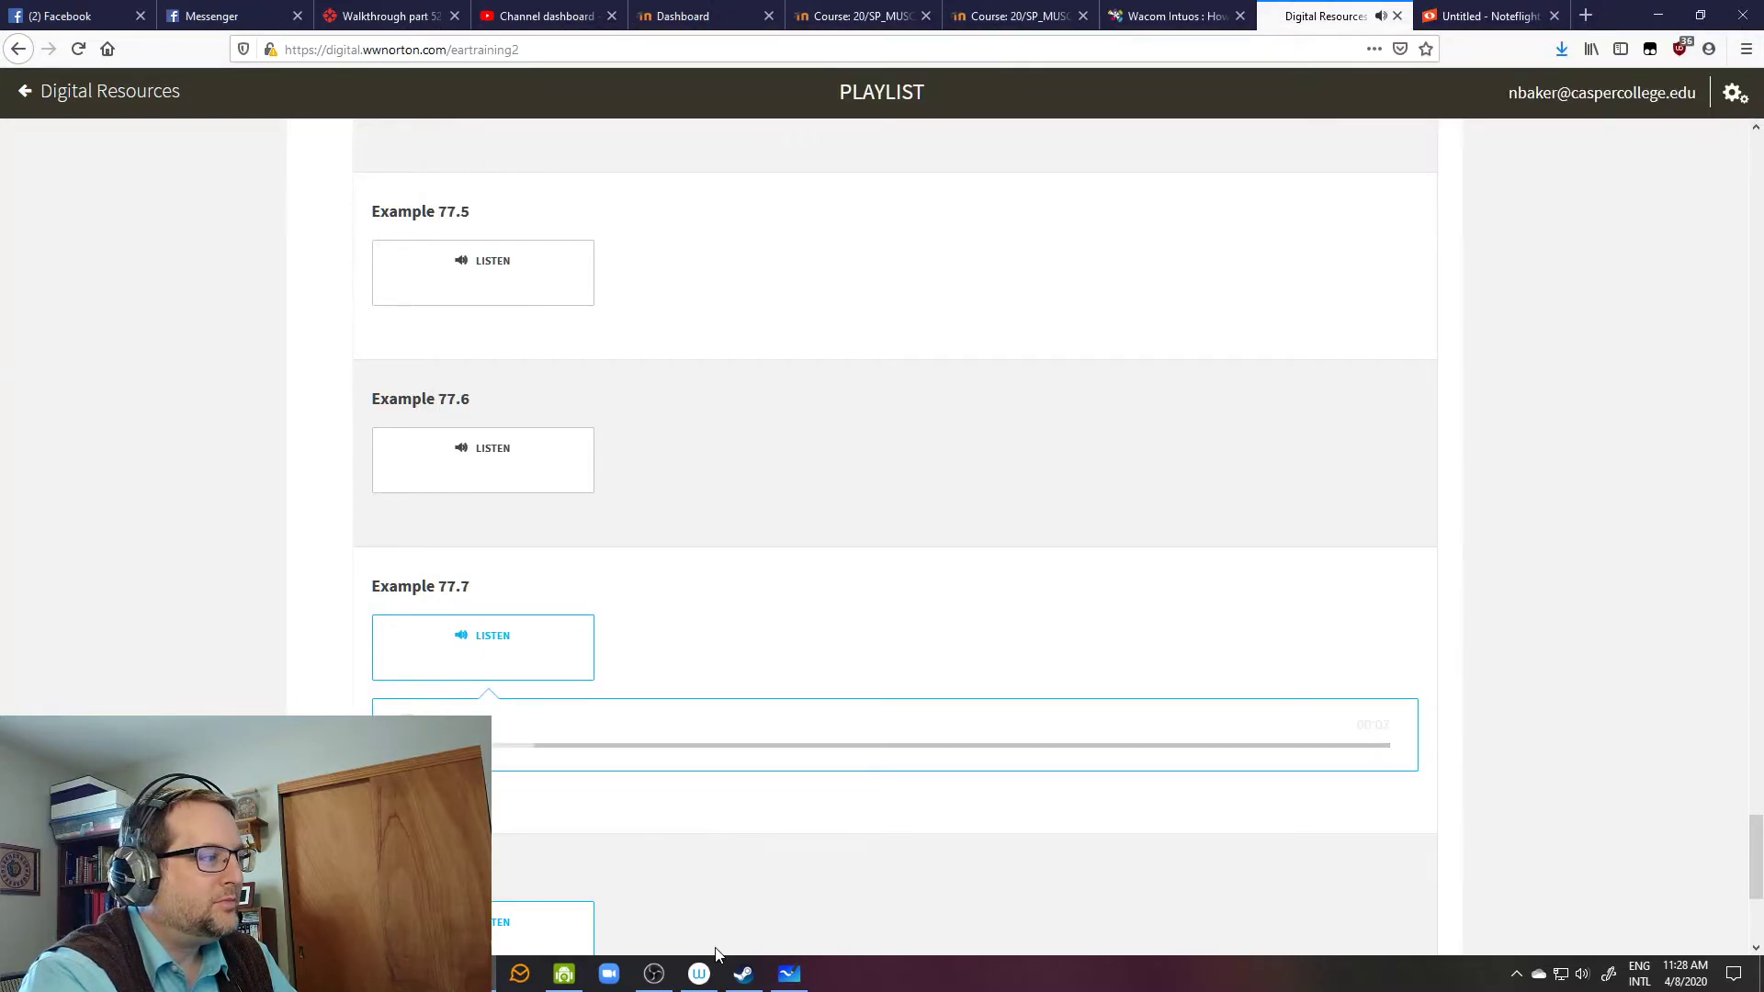
left_click(788, 974)
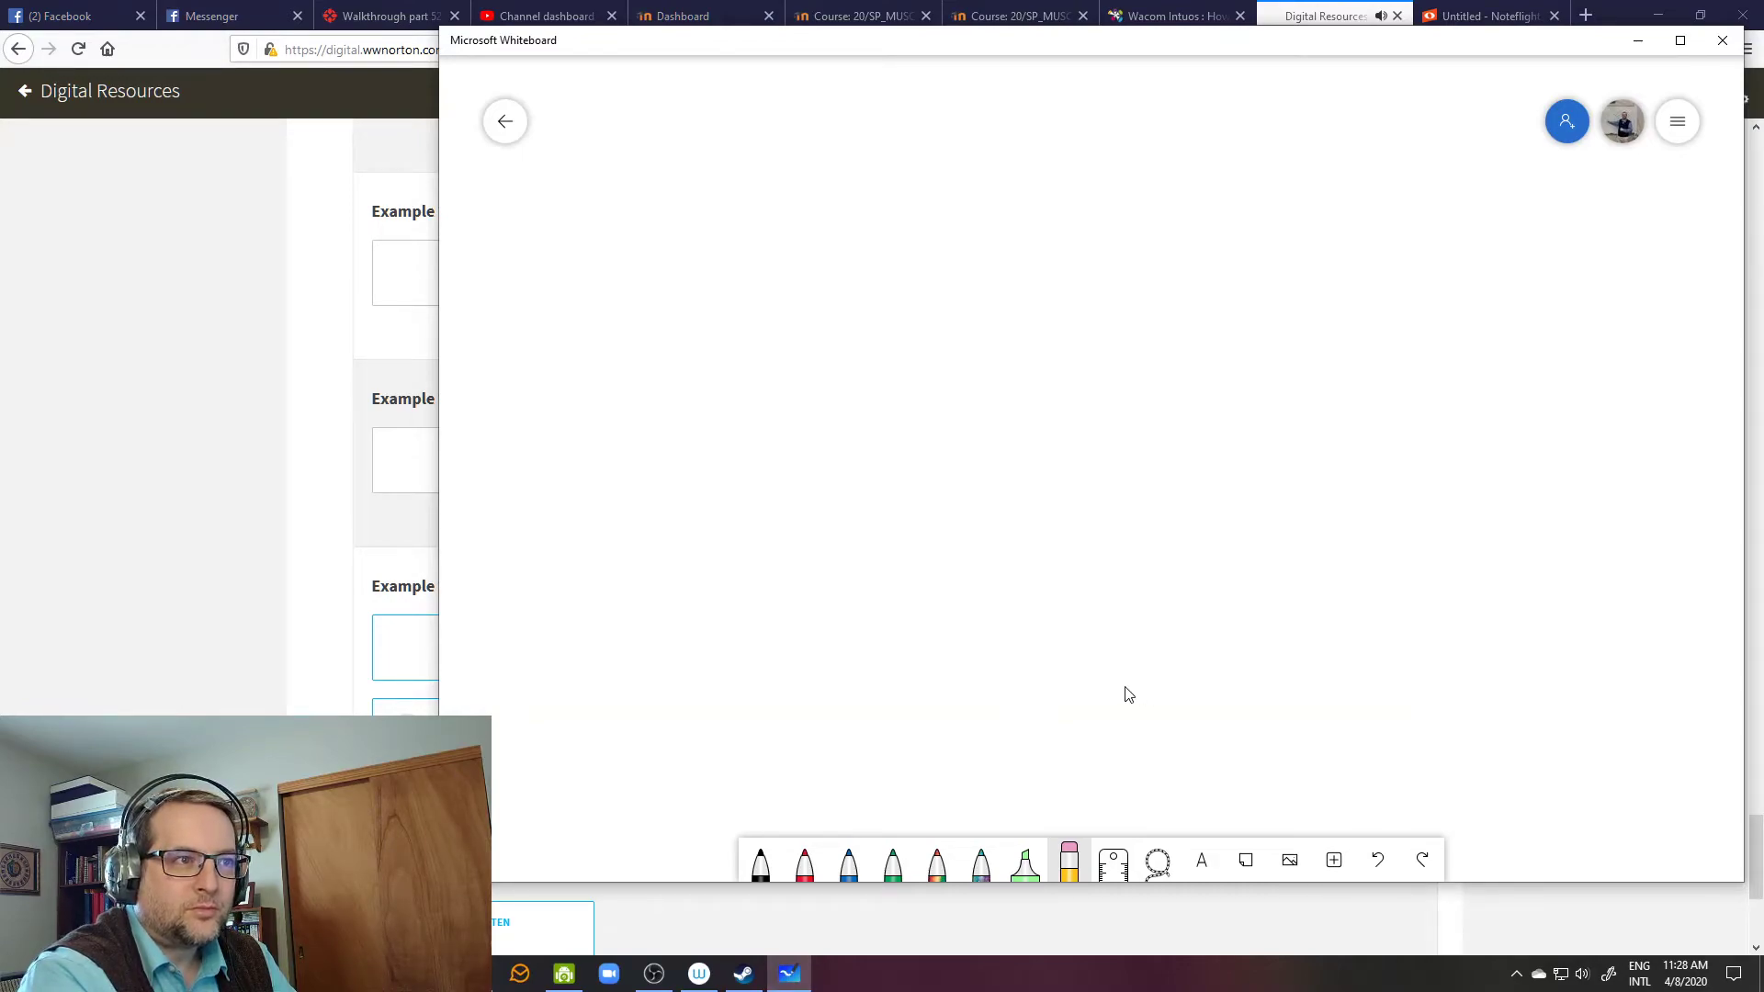
mouse_move(648, 294)
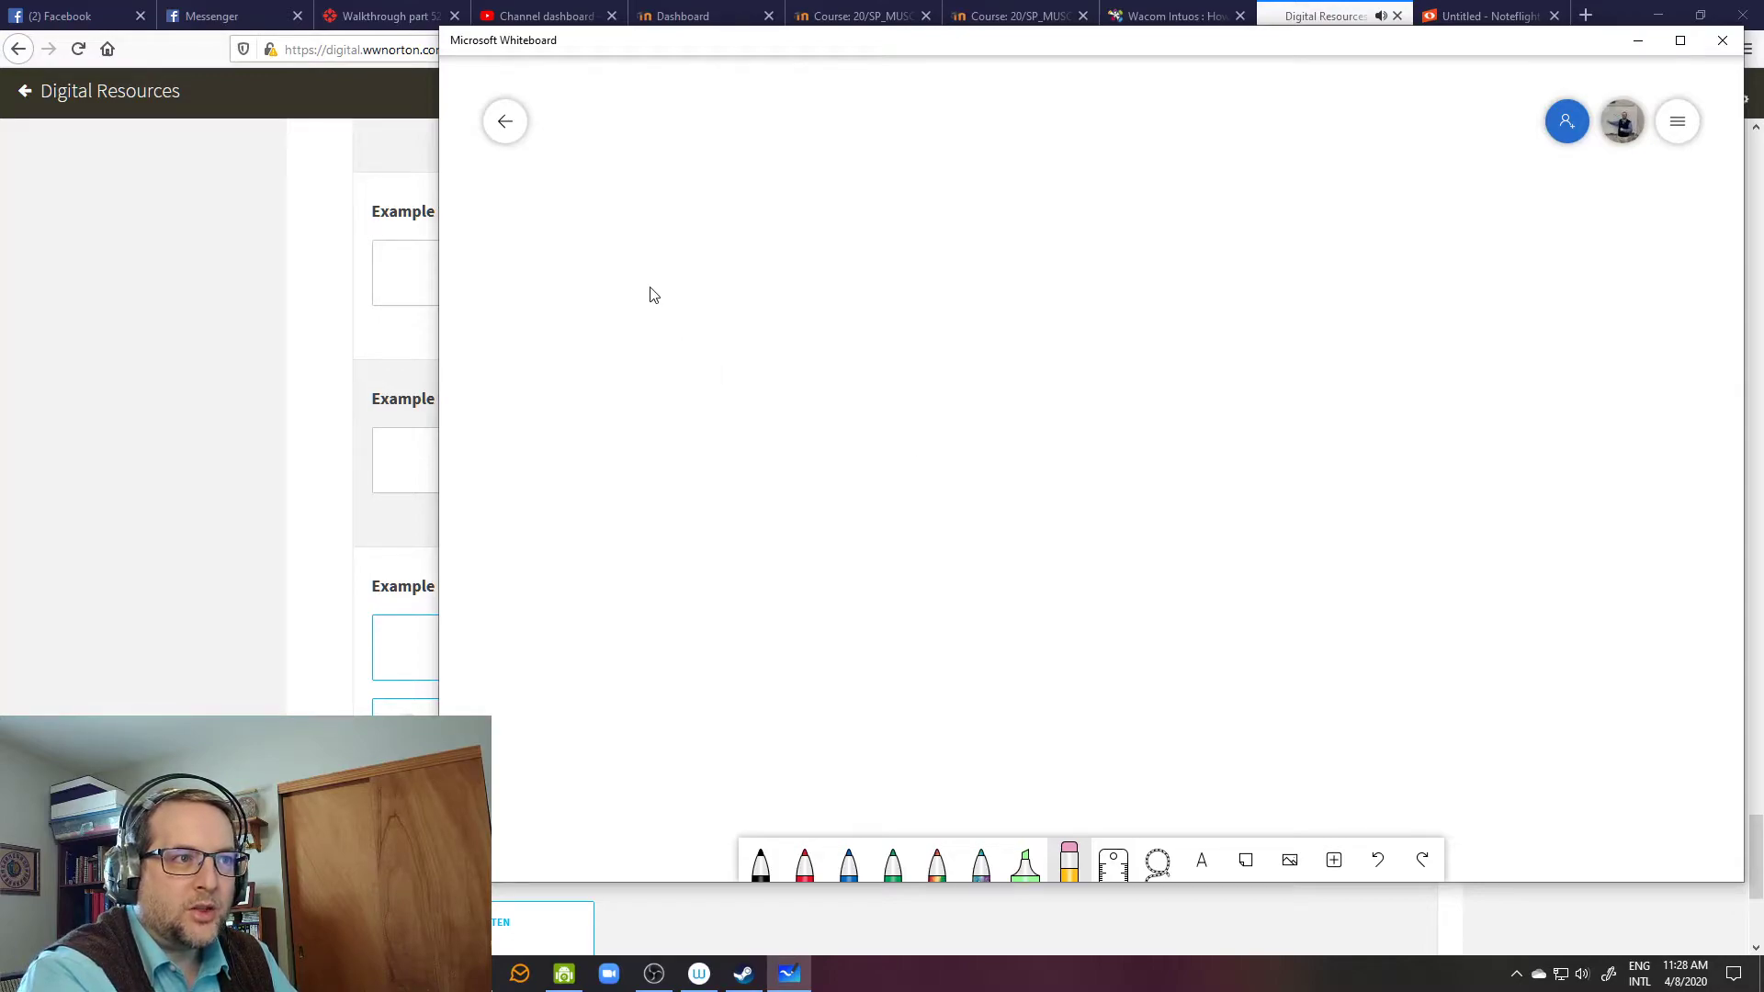
mouse_move(595, 232)
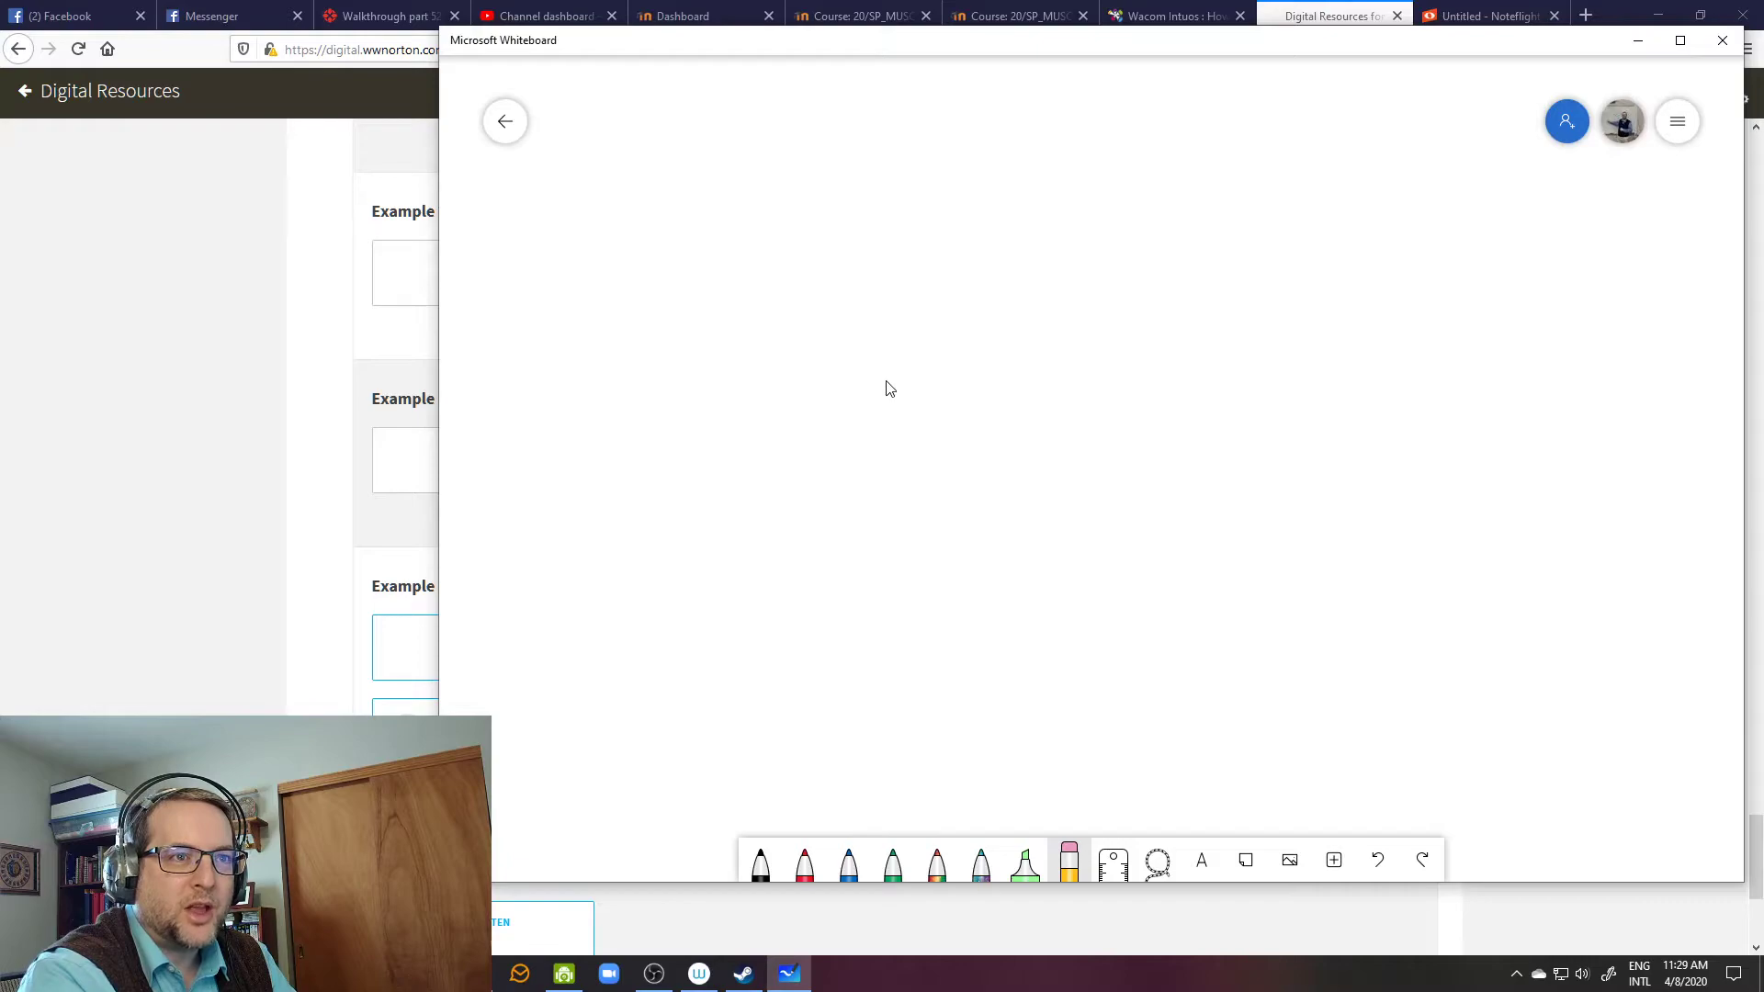
mouse_move(898, 390)
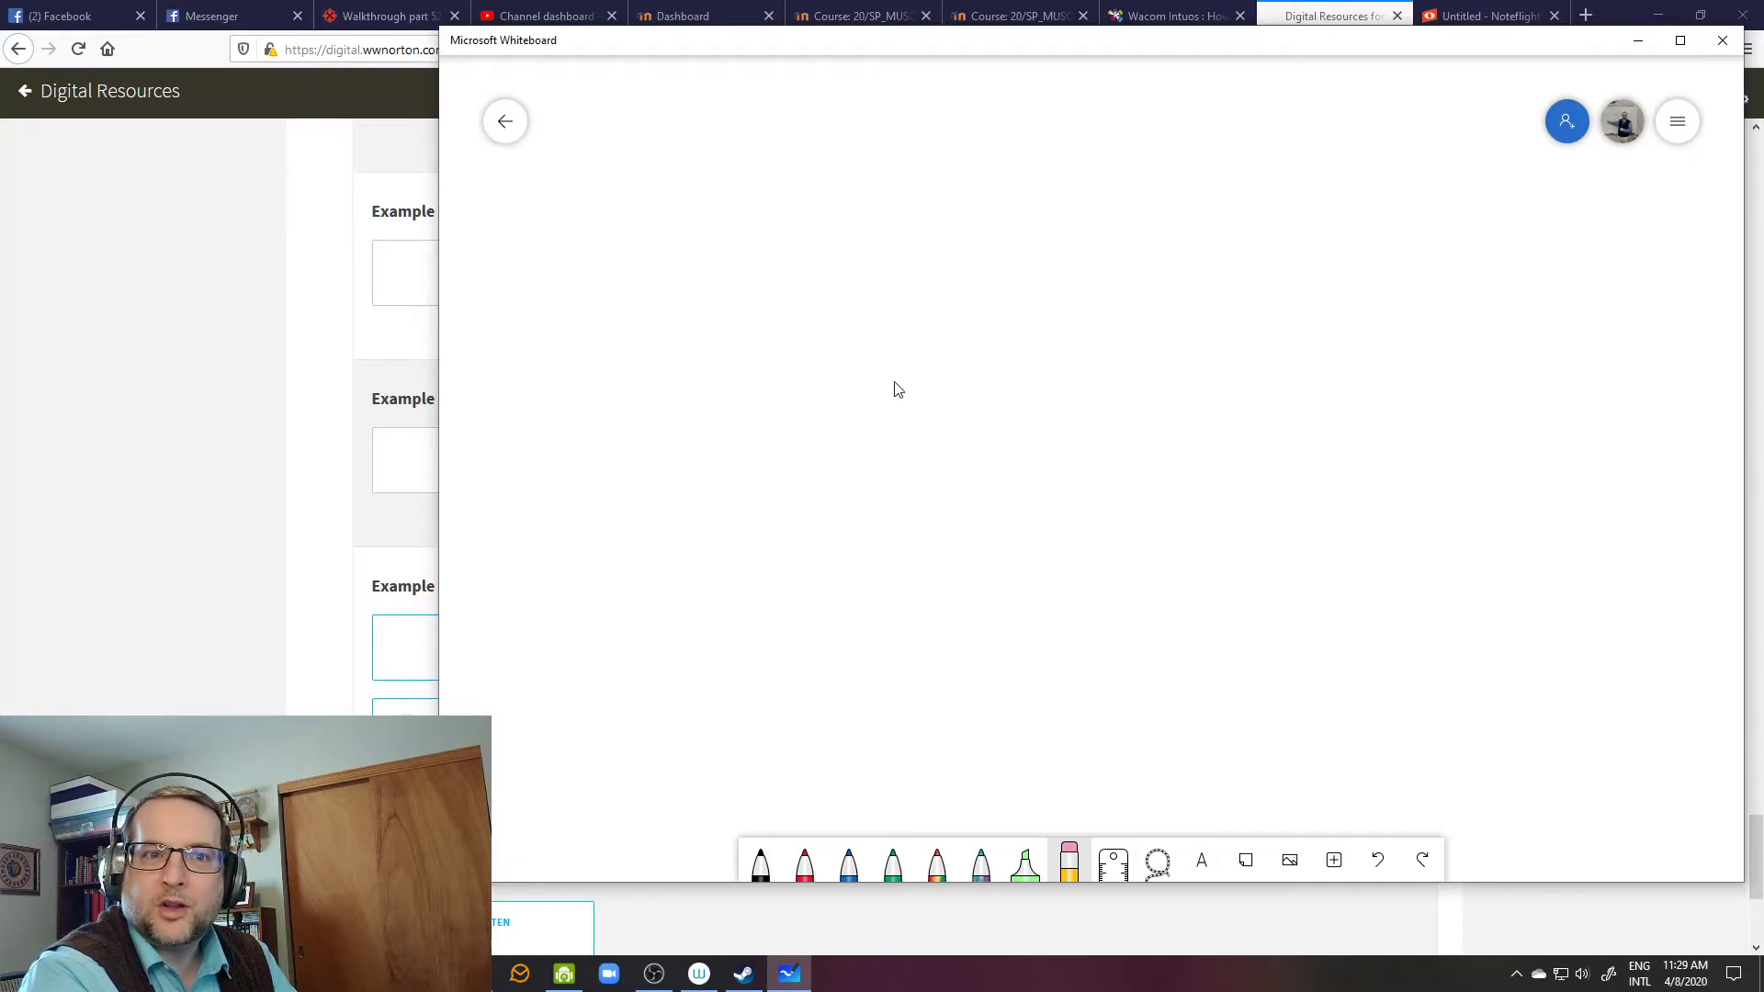
mouse_move(1113, 648)
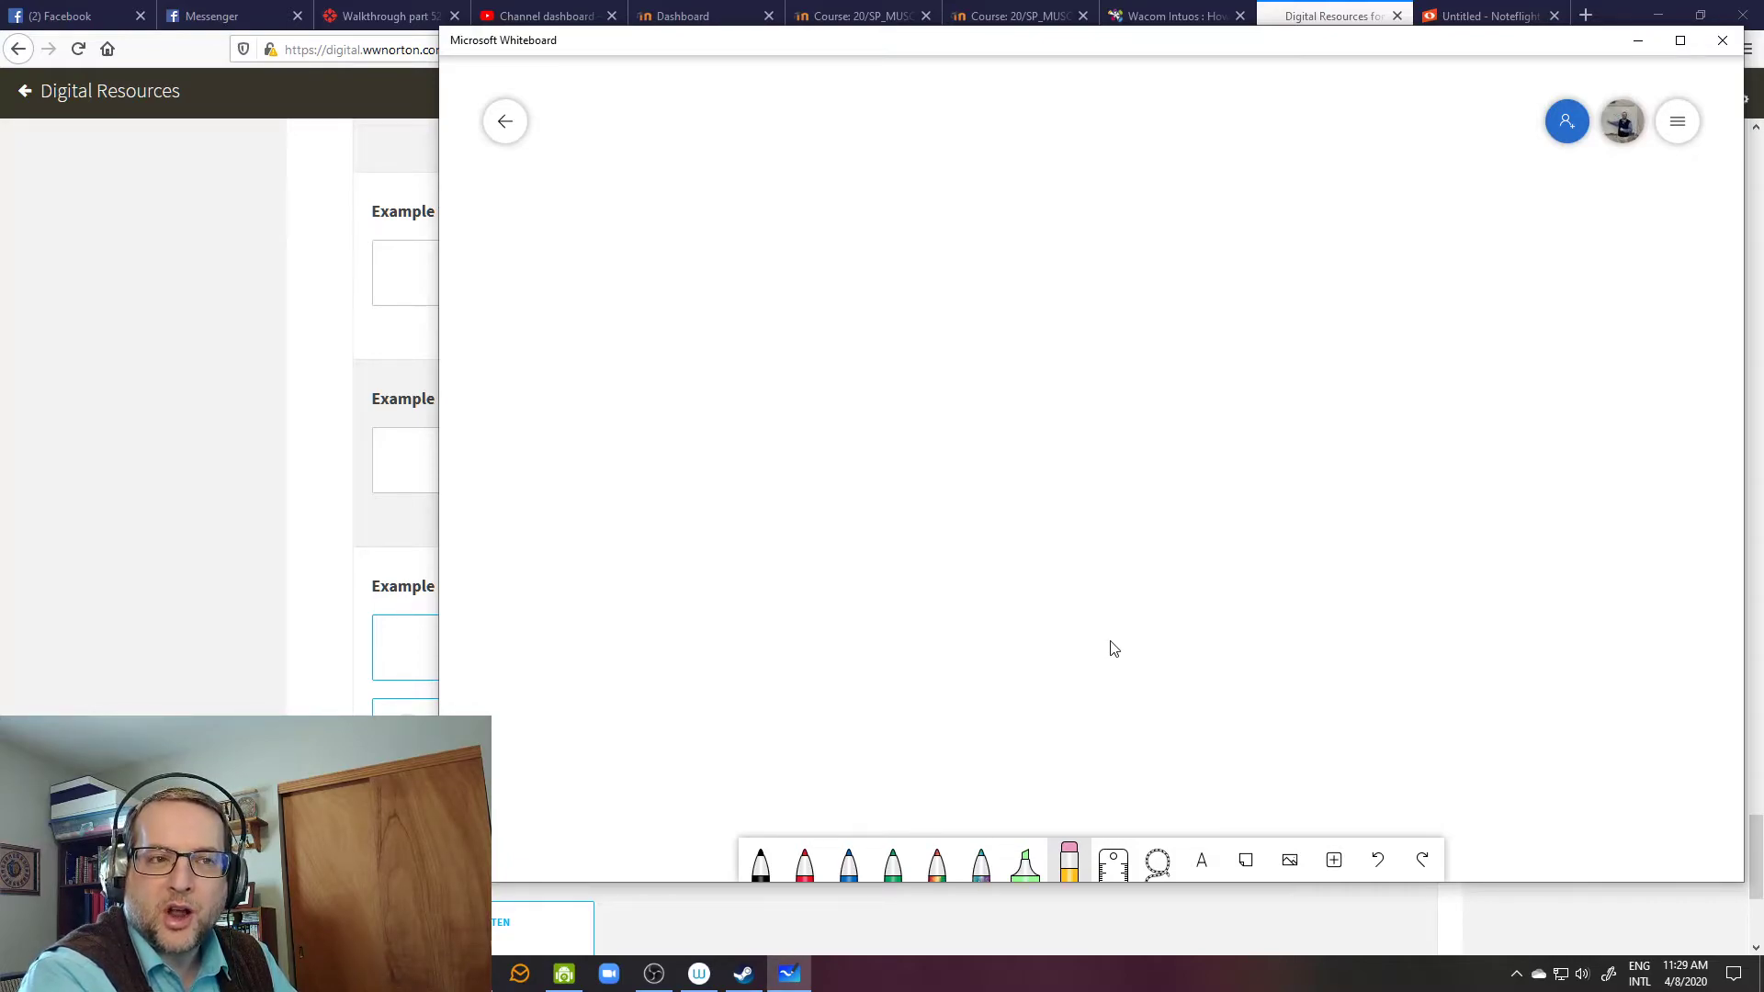
mouse_move(1289, 500)
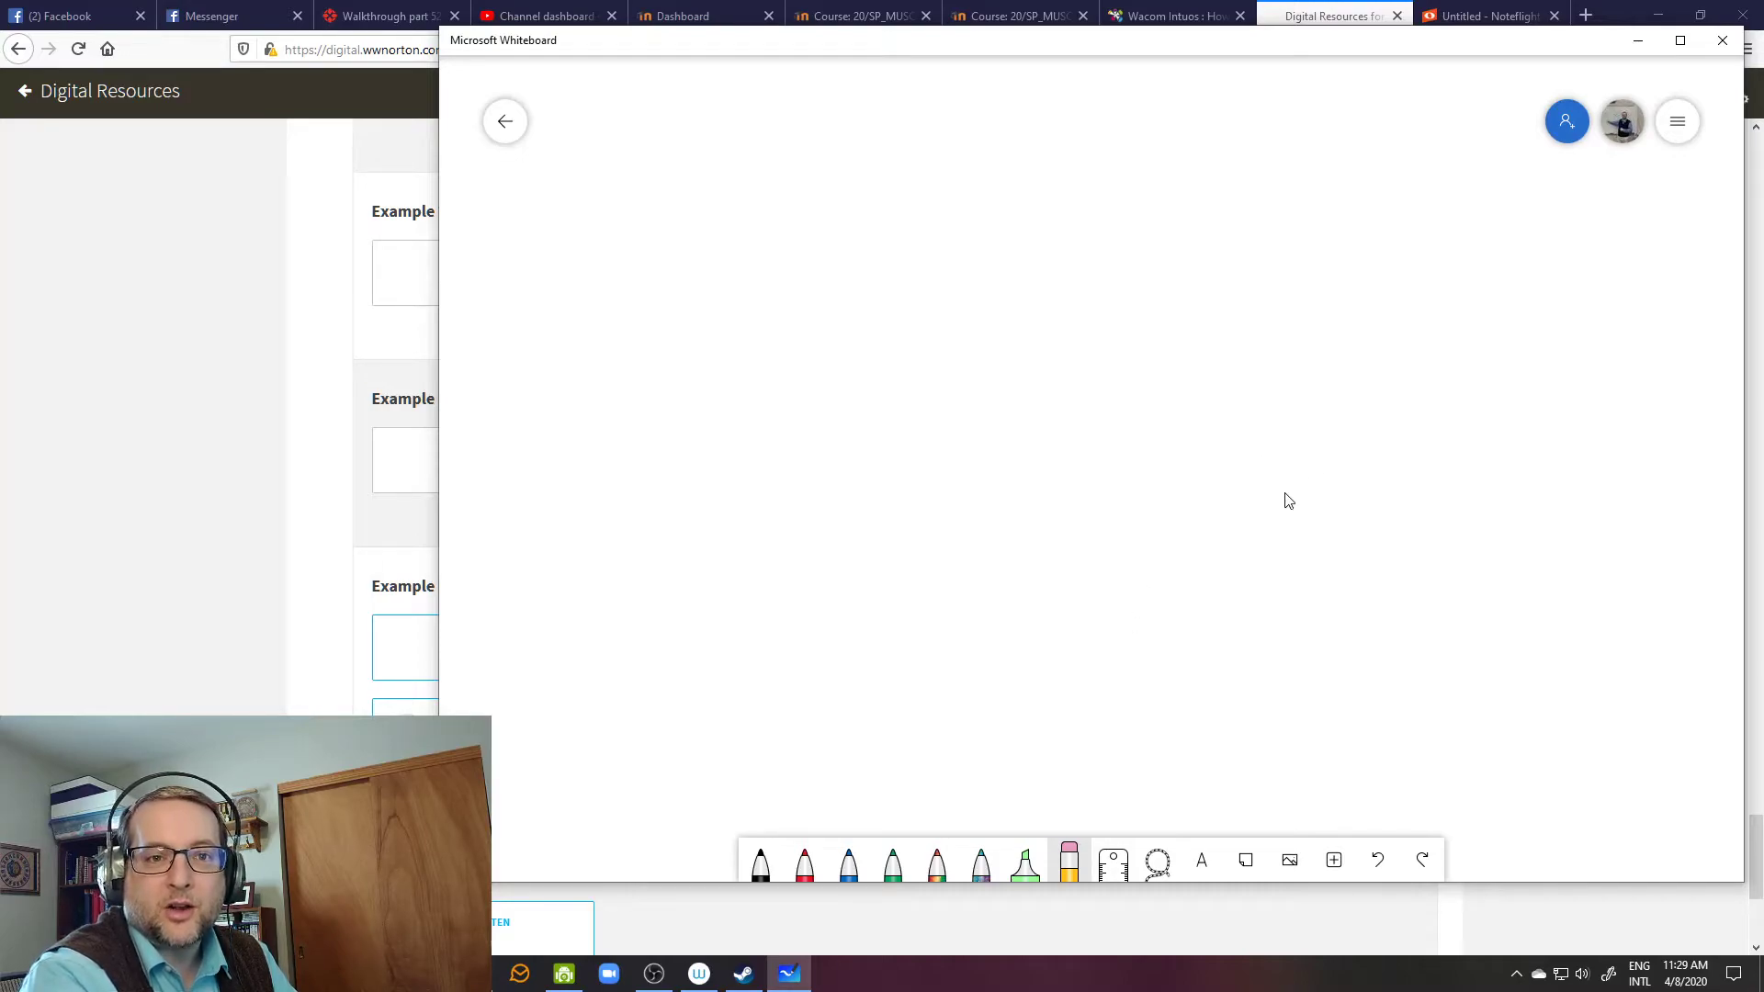
mouse_move(1286, 509)
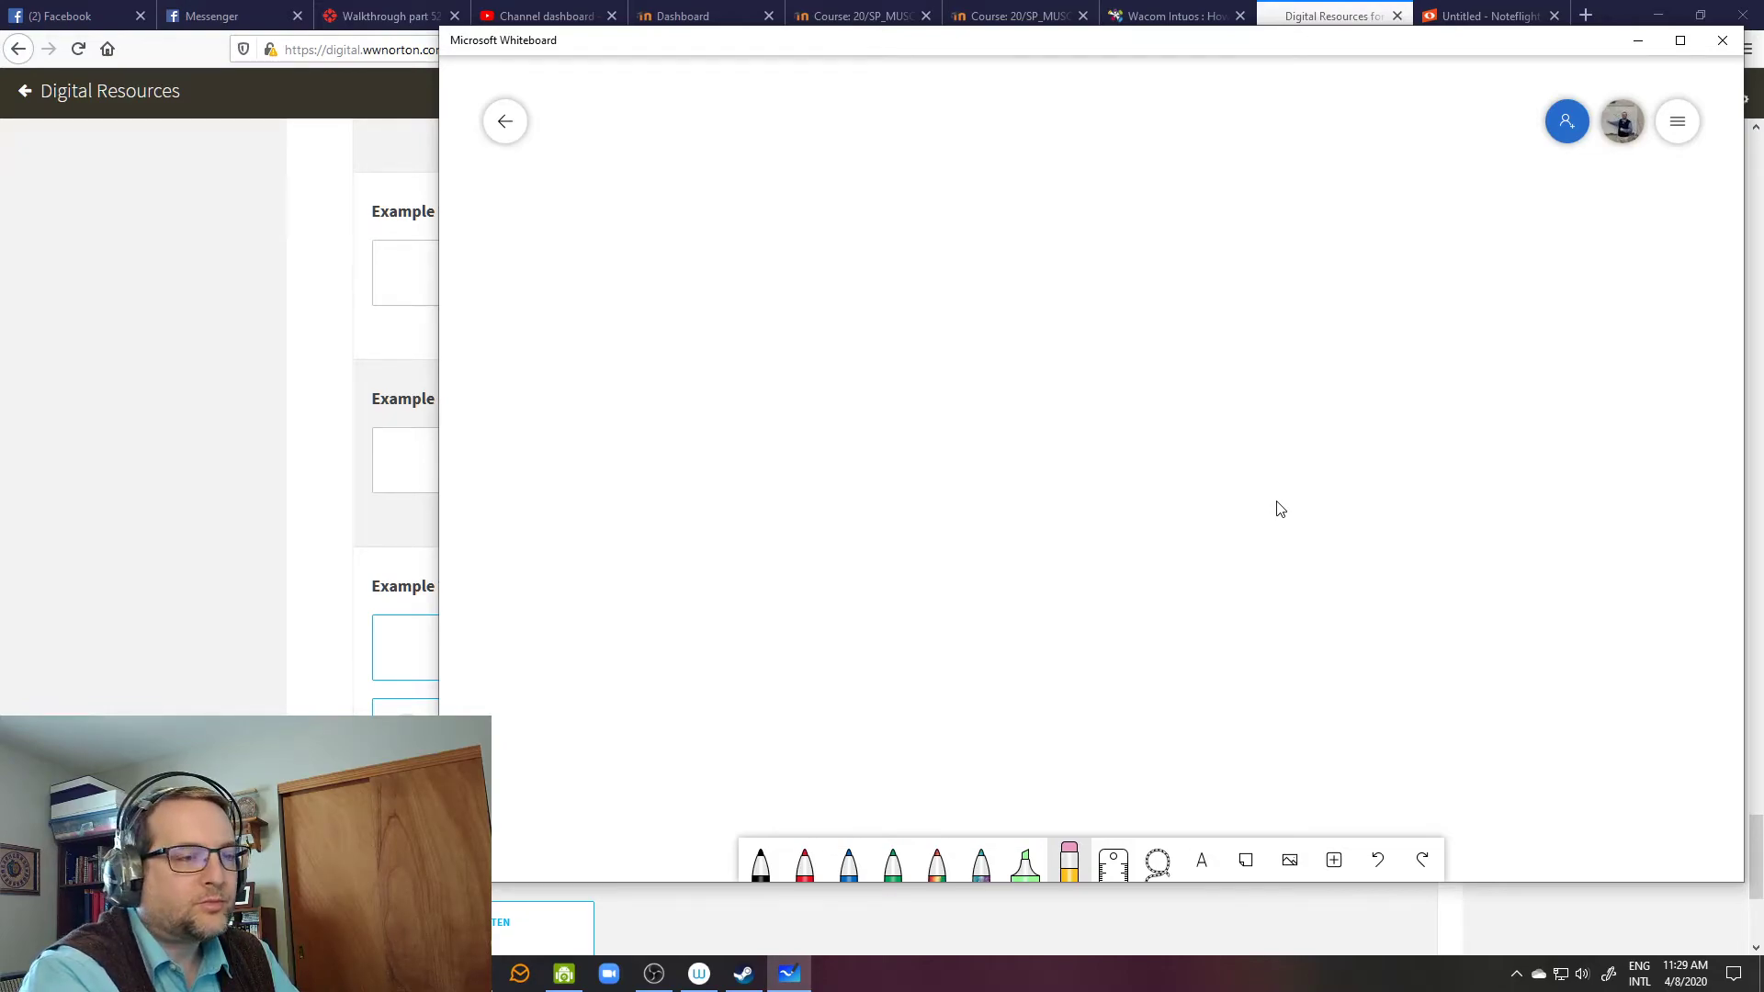
mouse_move(1215, 564)
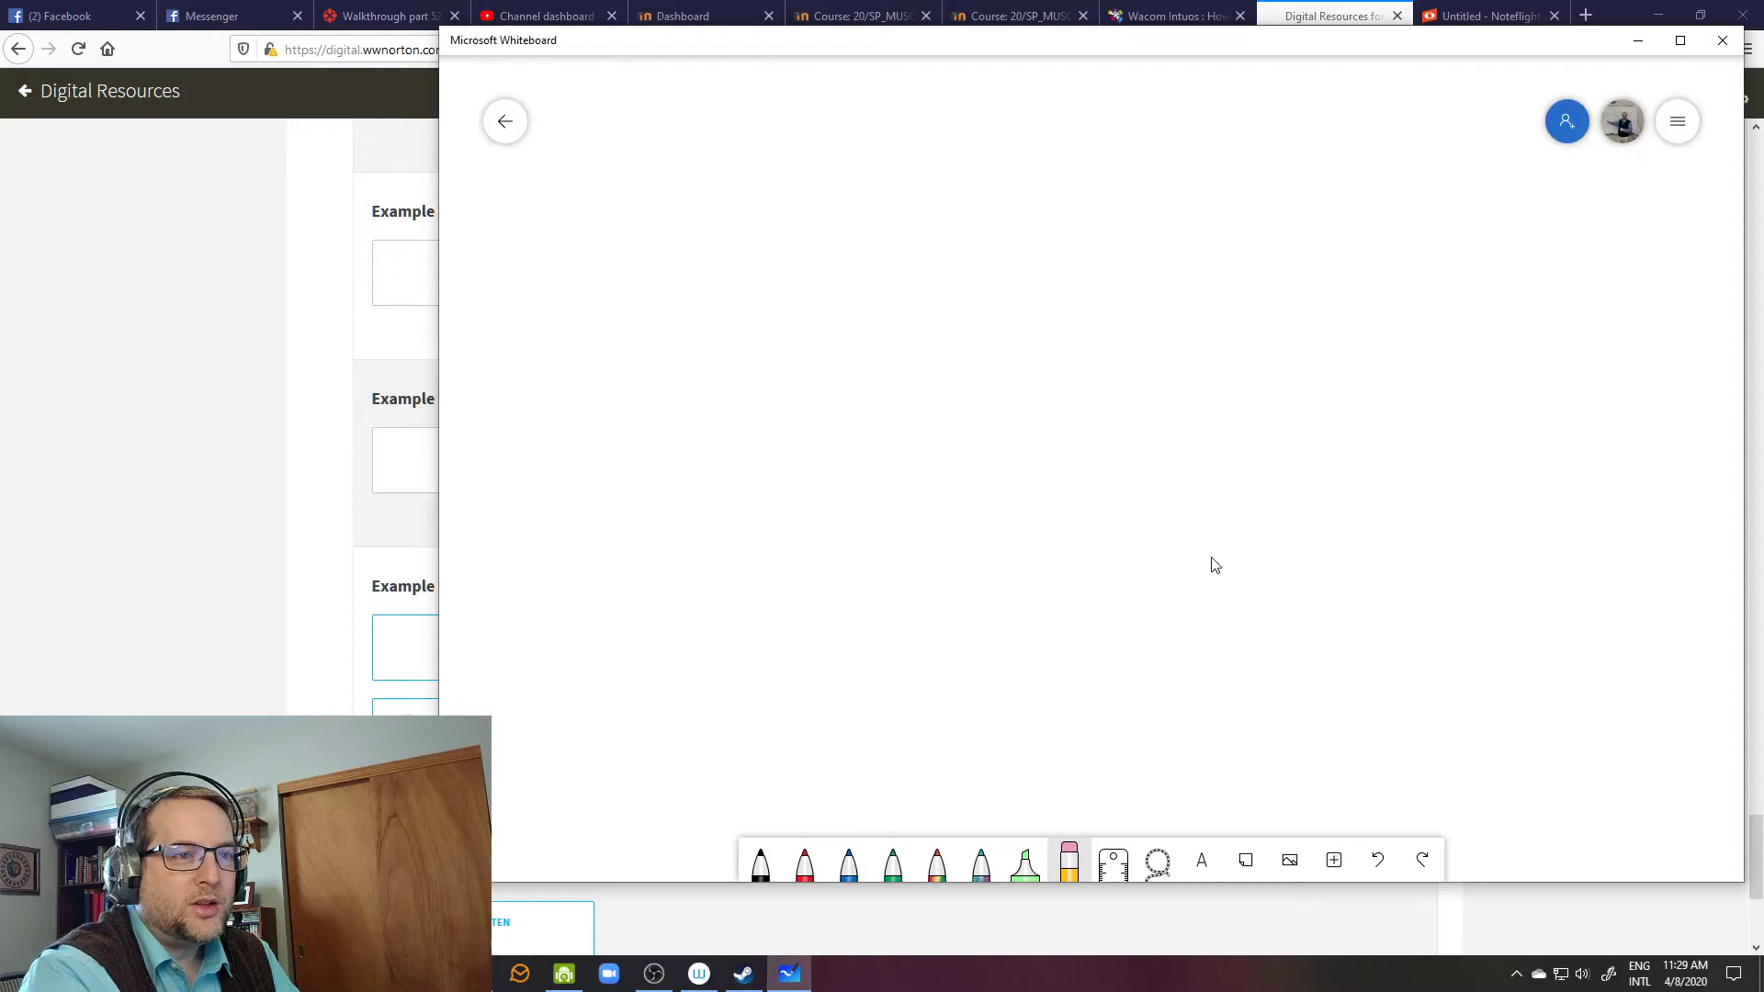
mouse_move(1141, 591)
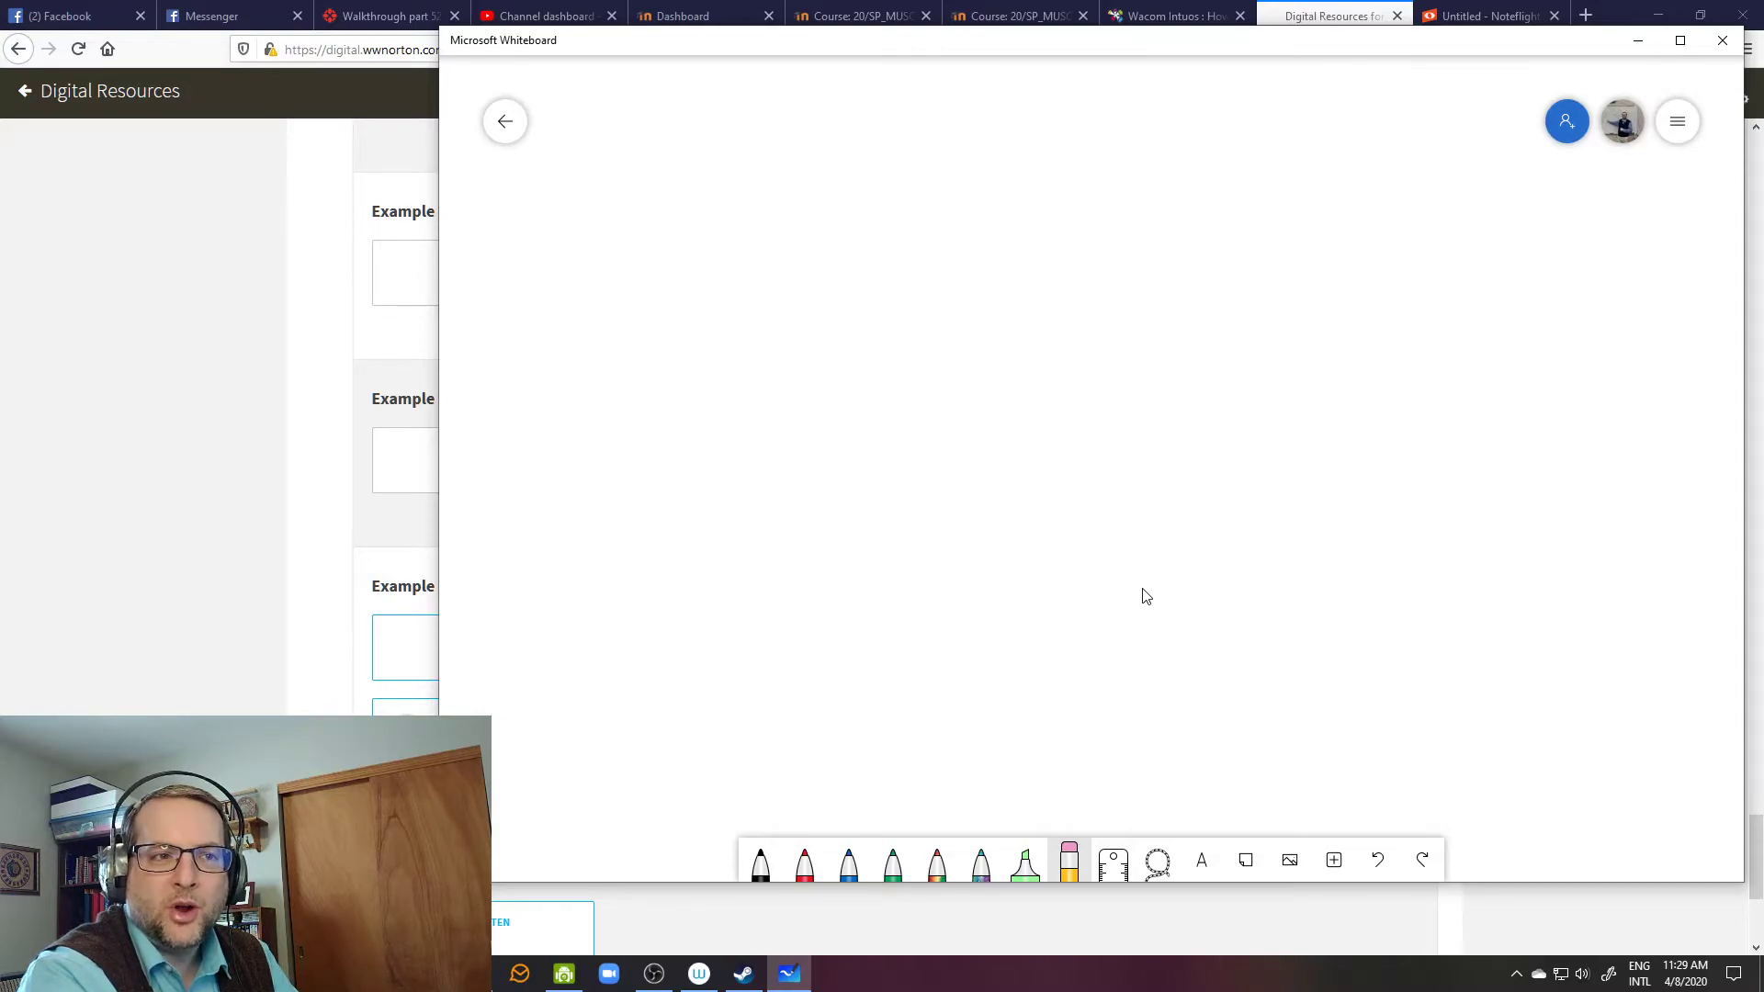
mouse_move(1152, 595)
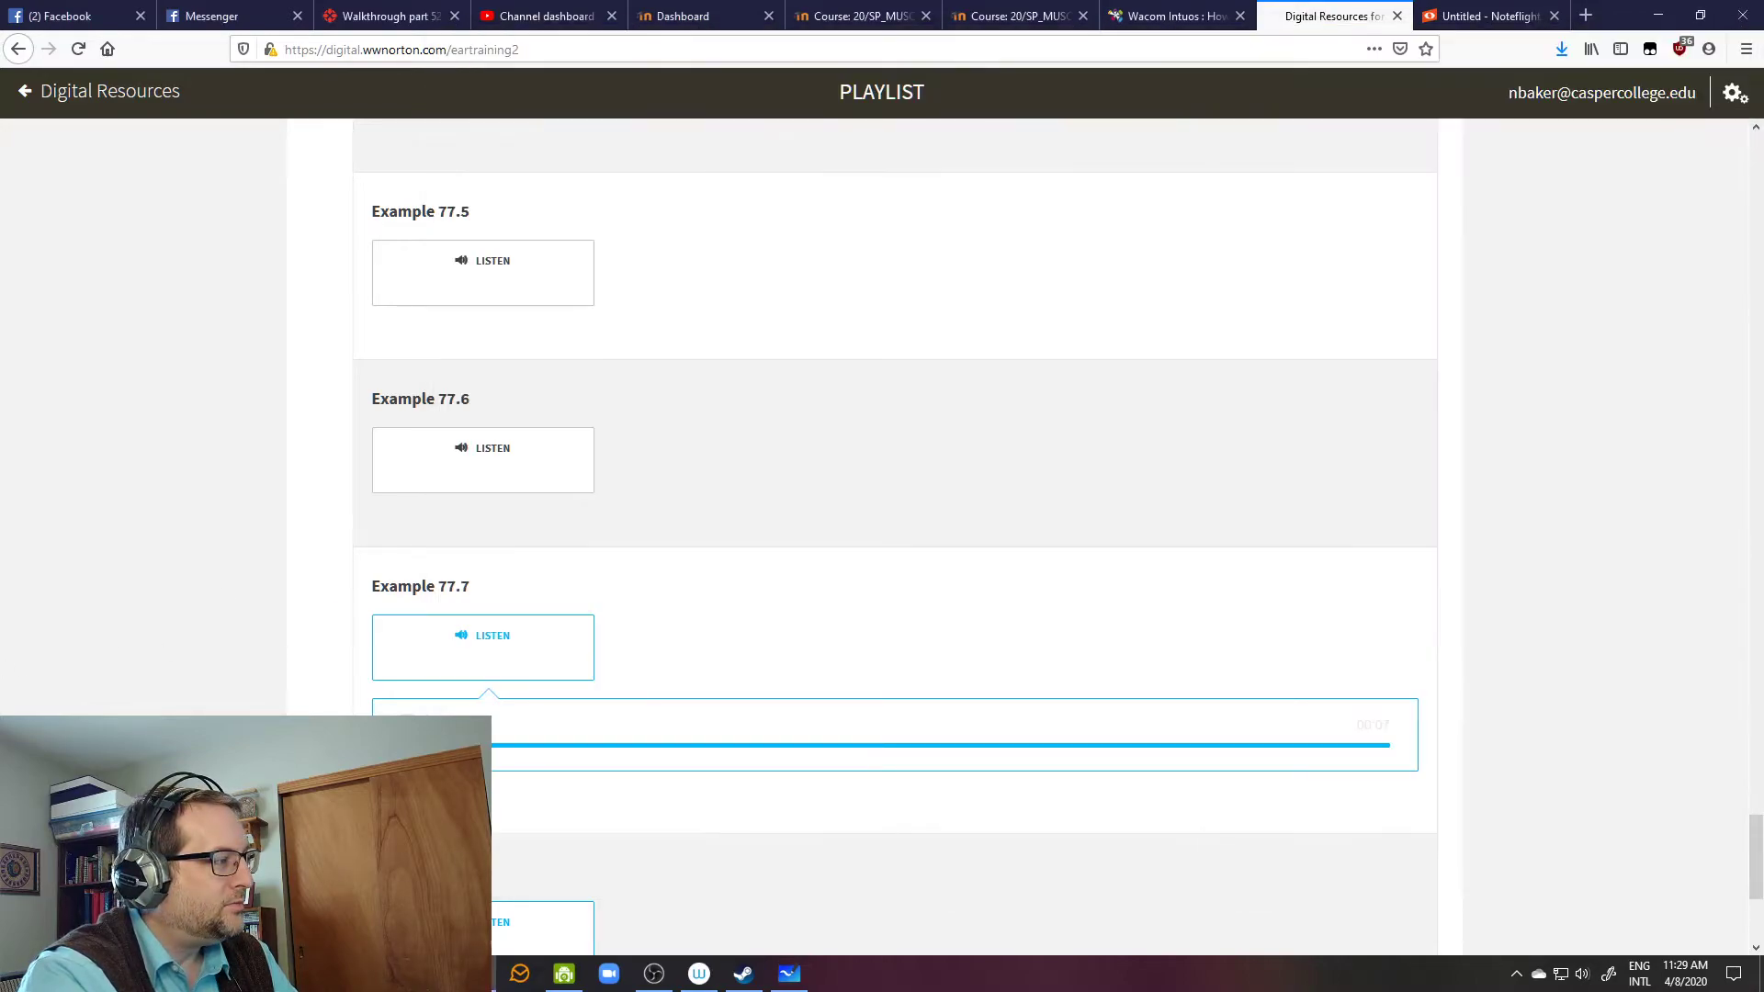
left_click(788, 974)
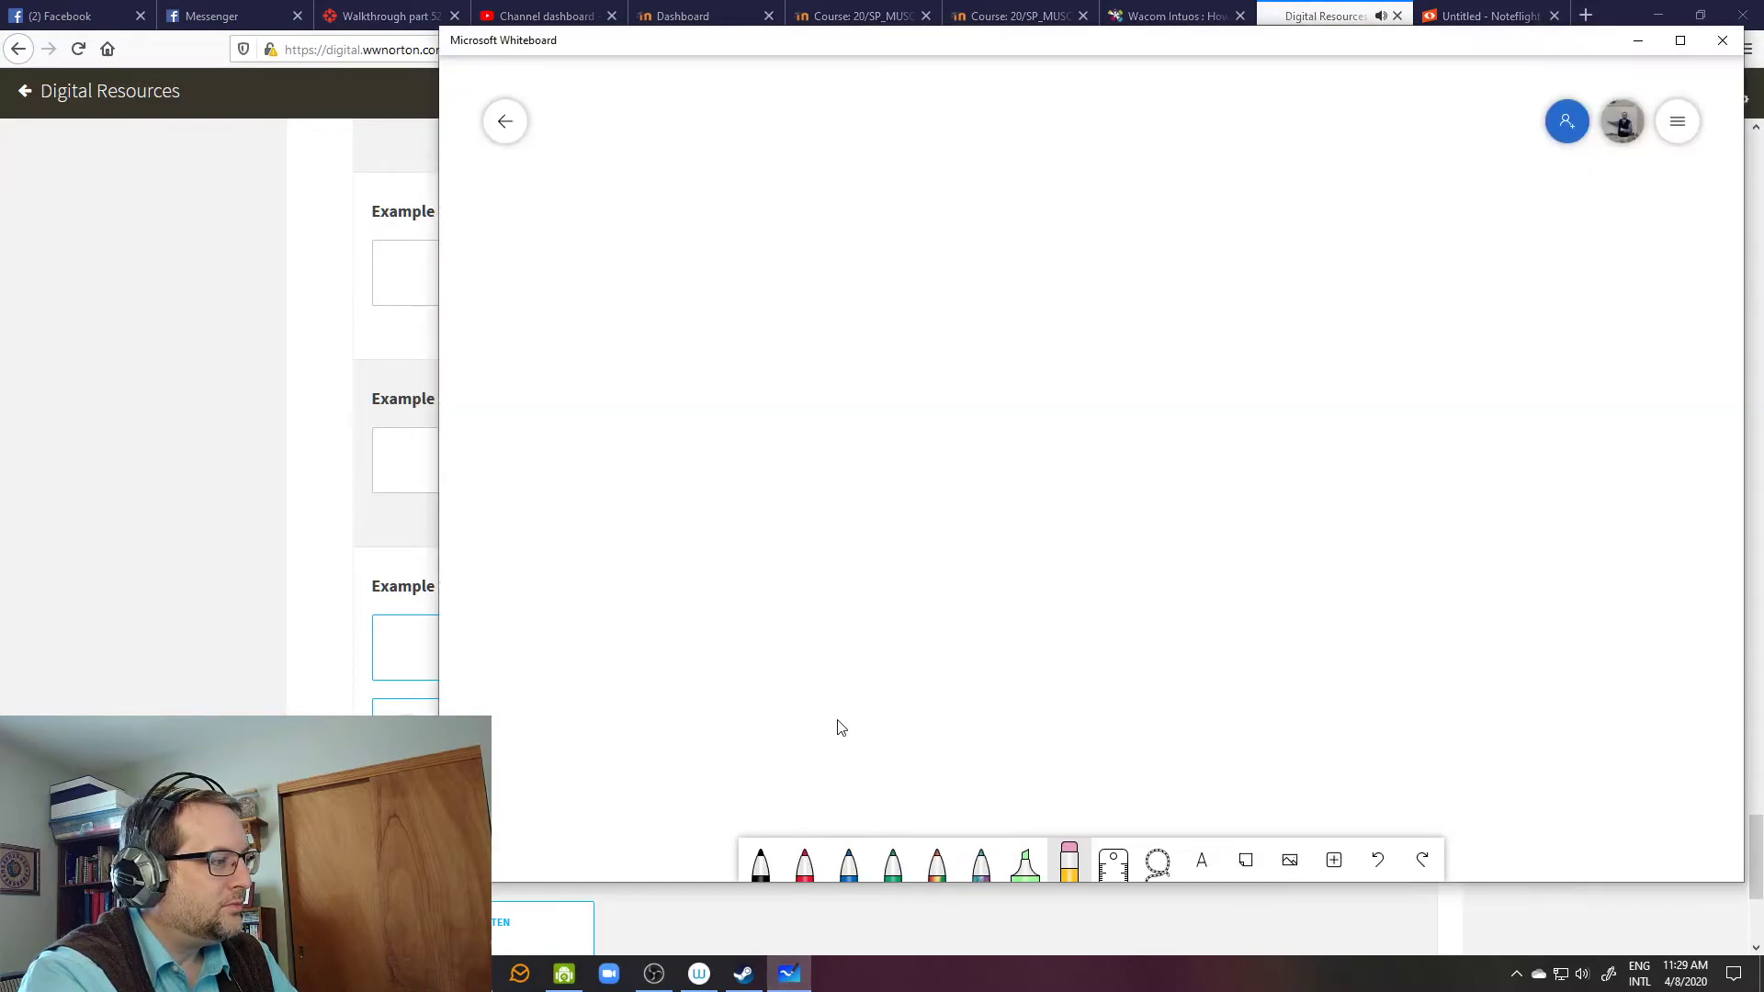
mouse_move(961, 560)
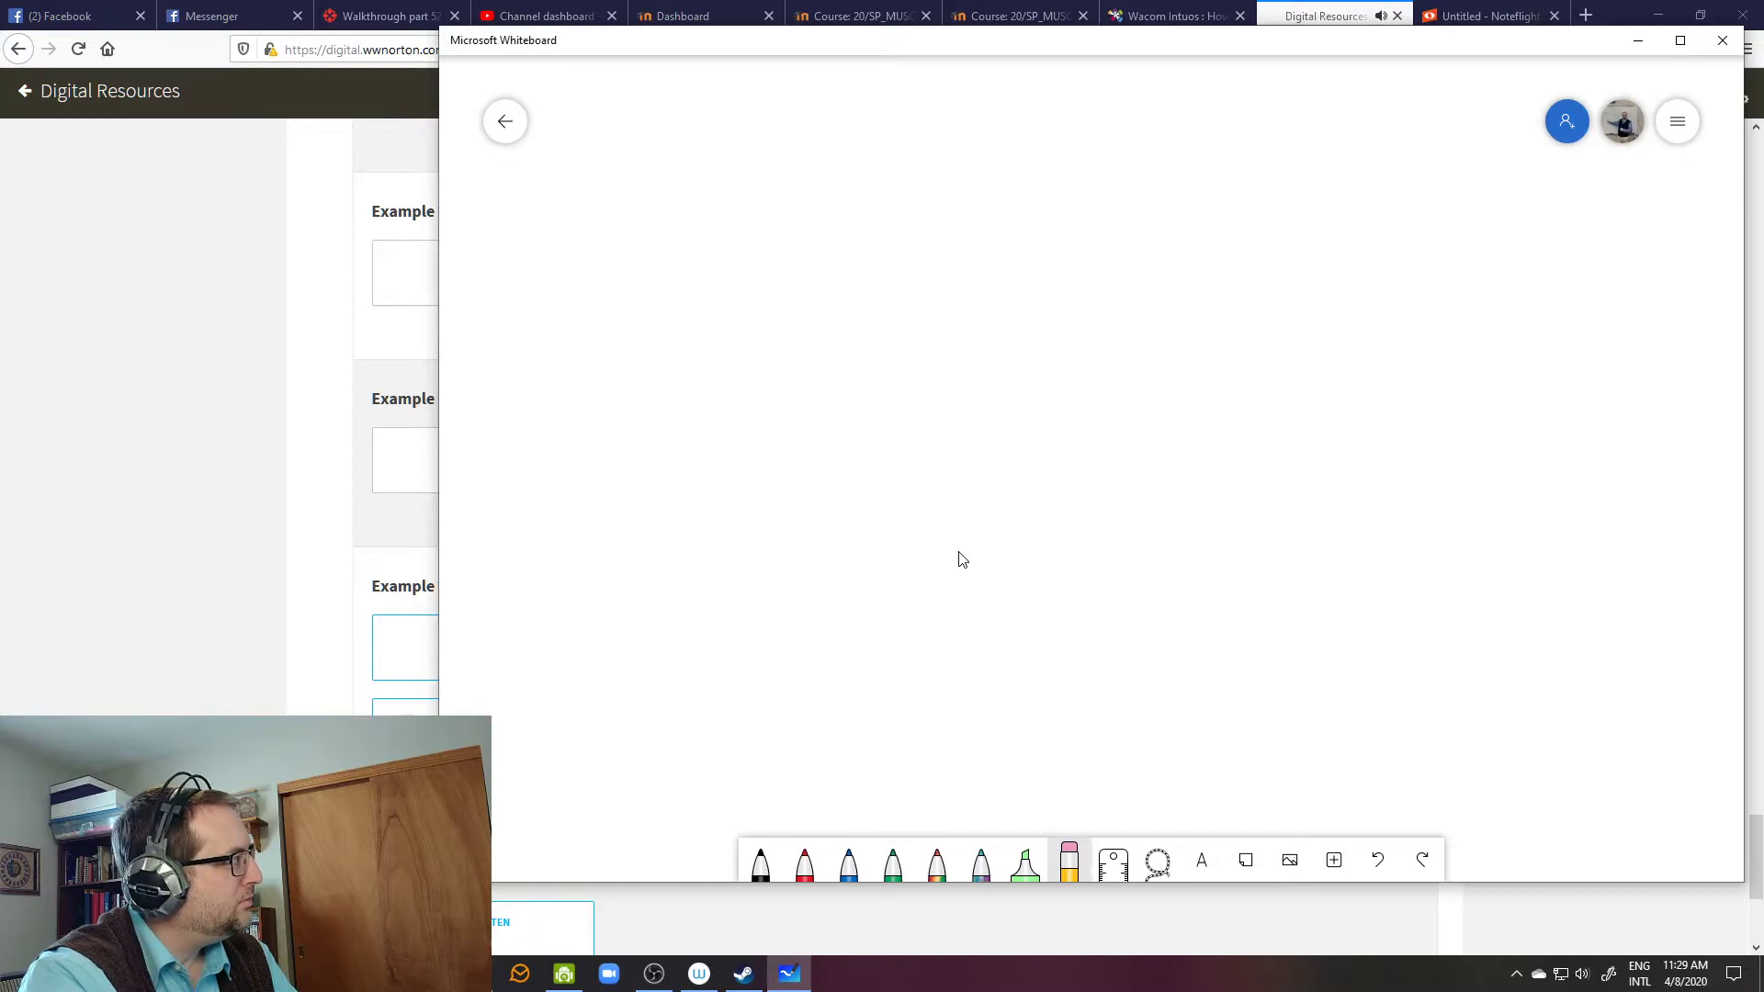
mouse_move(922, 422)
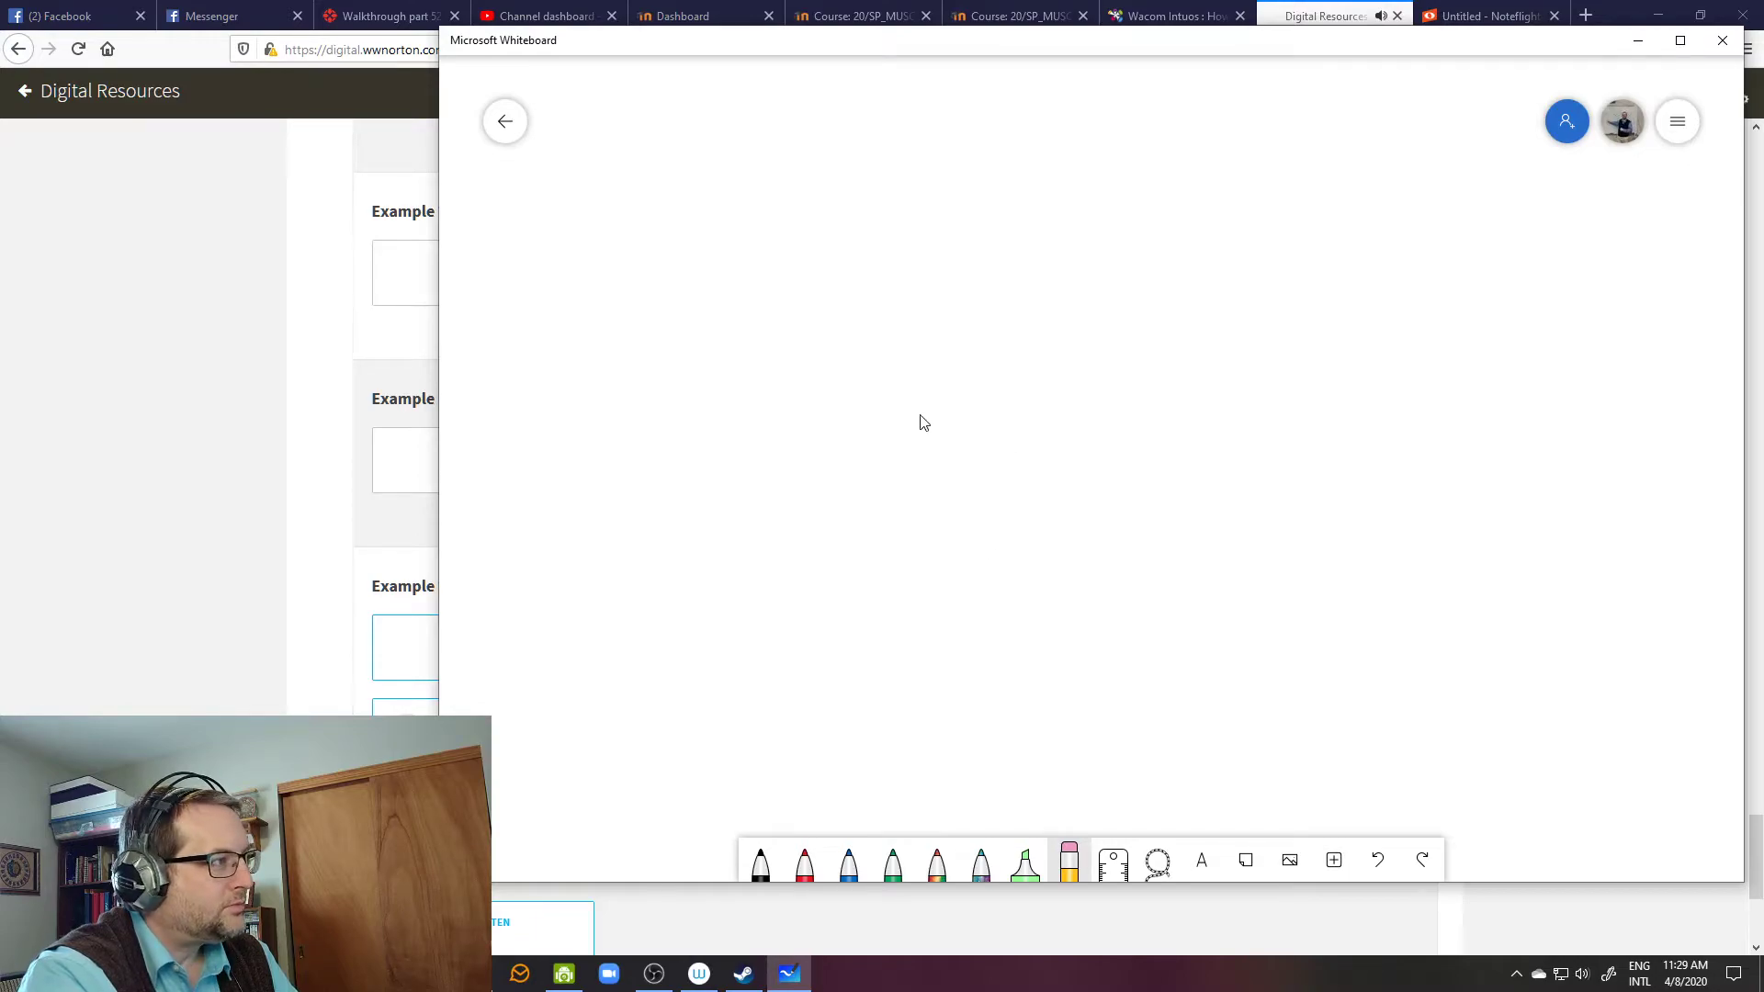
mouse_move(1064, 452)
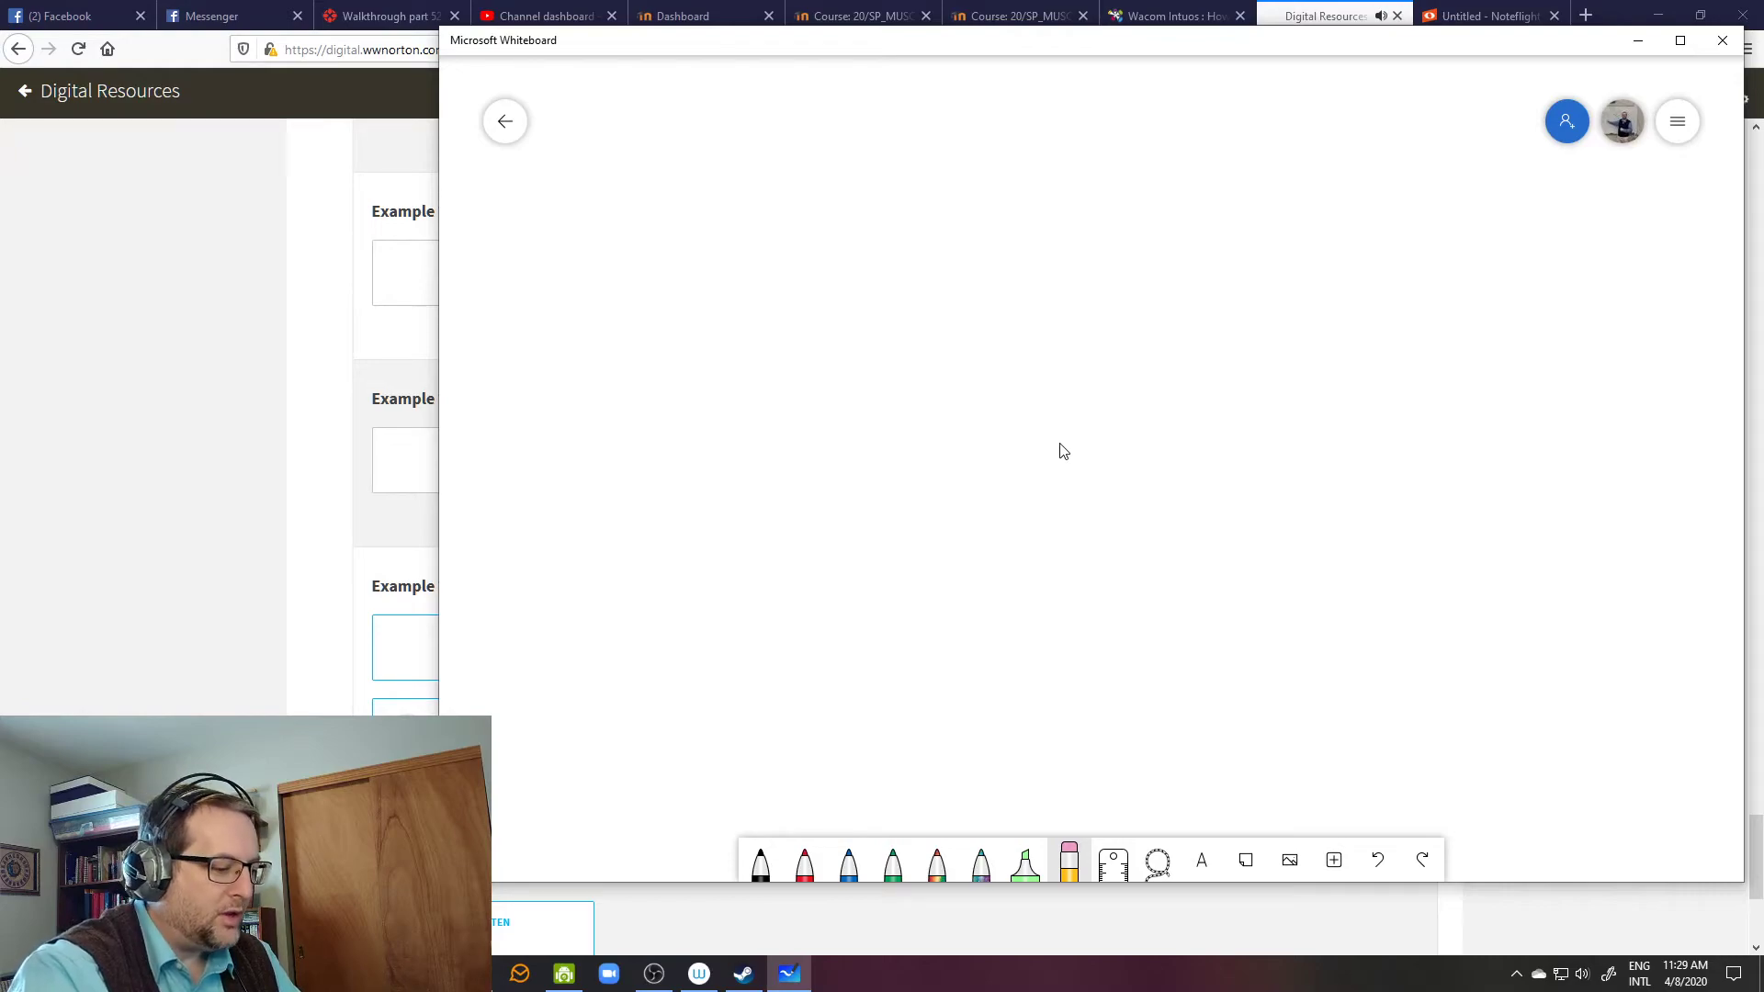
mouse_move(399, 179)
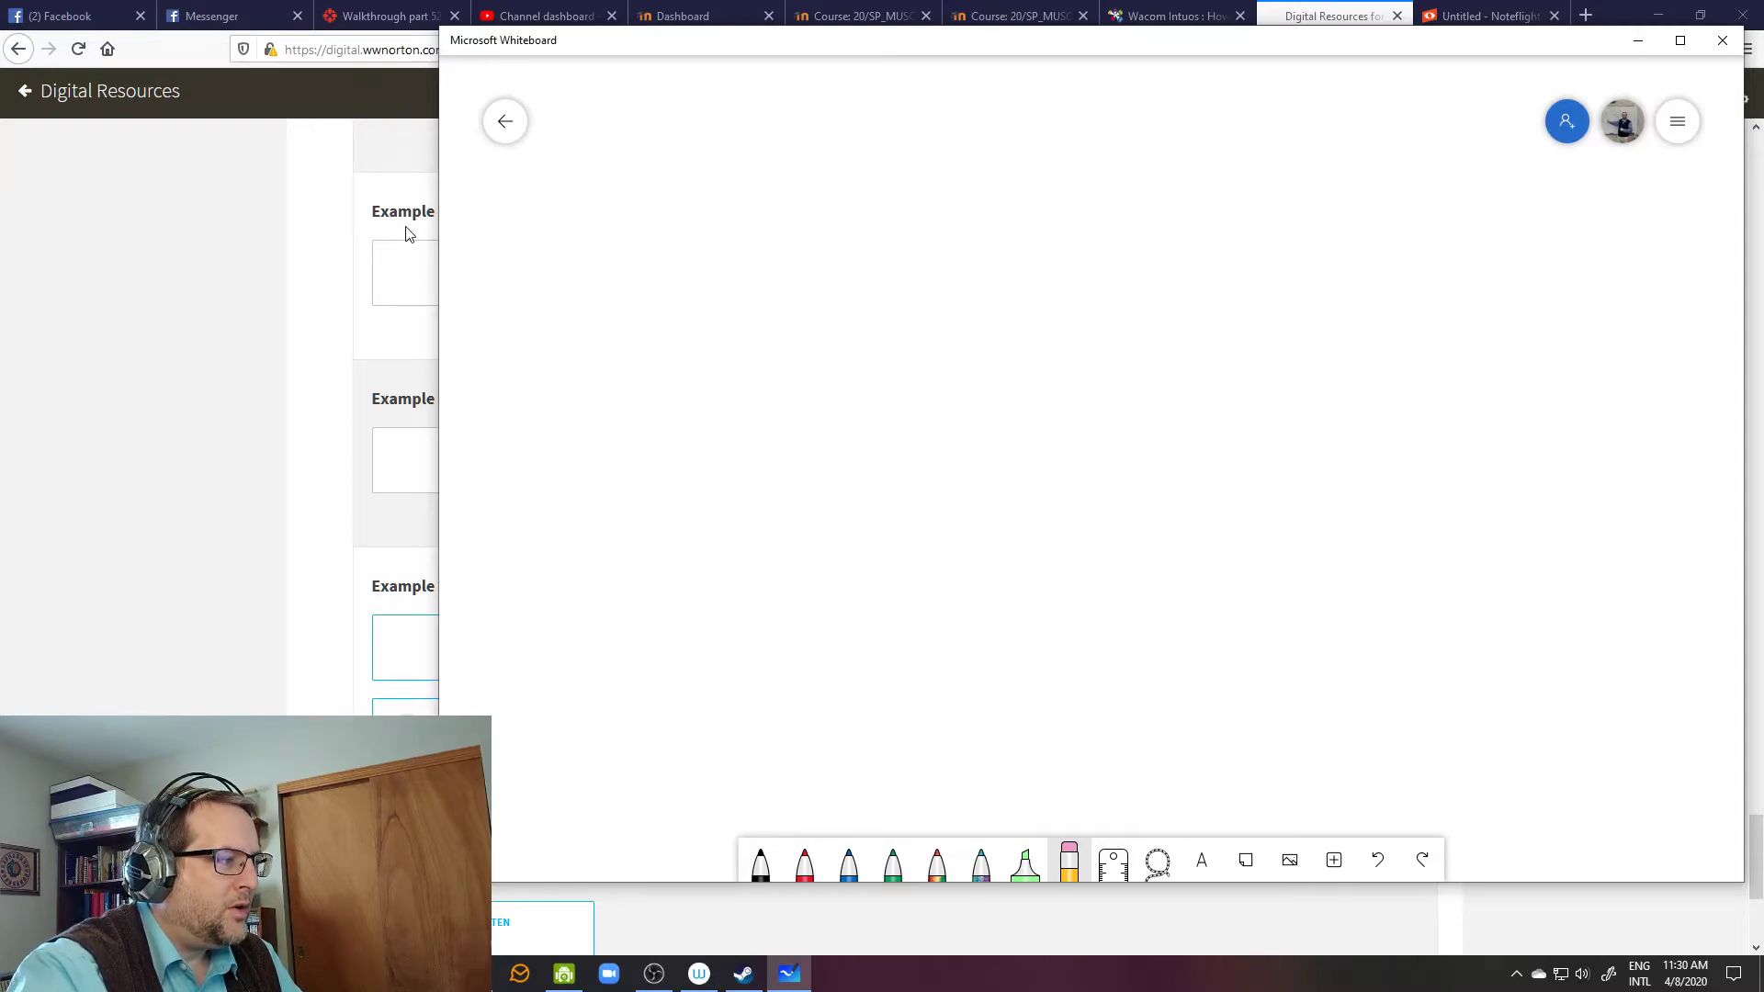
Step: With black ink, draw pitch dashes and a descending connecting contour with sharp signs
left_click(759, 859)
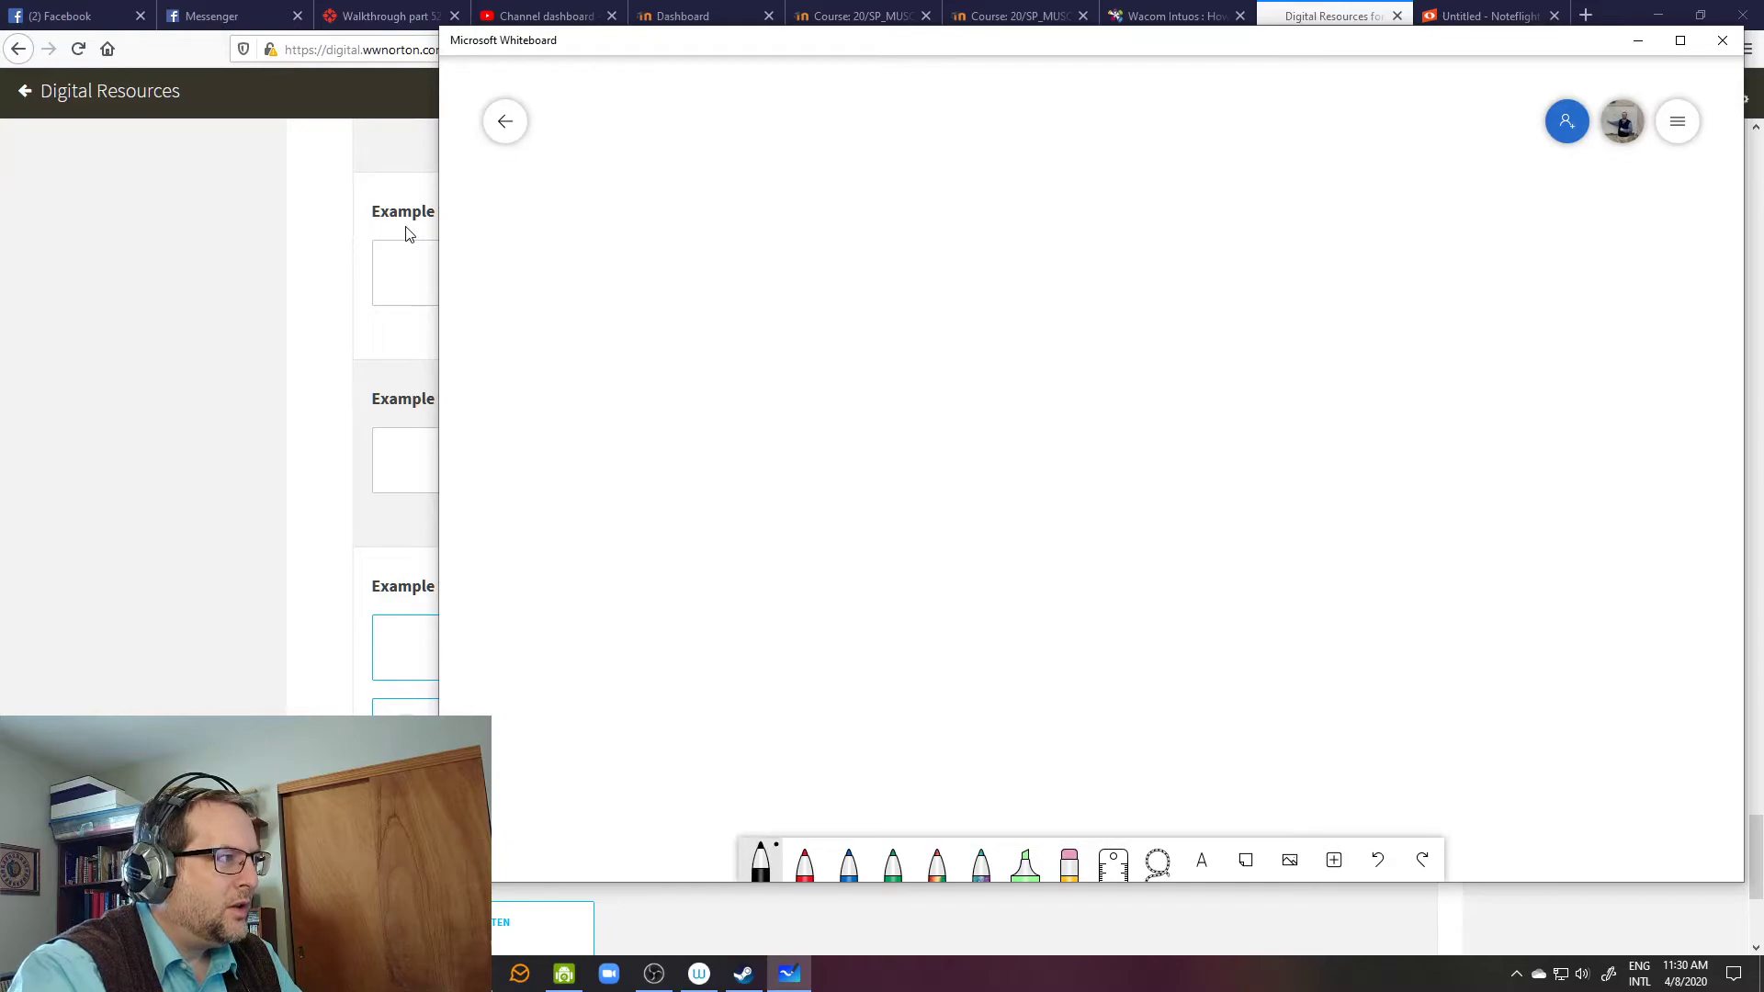
left_click_drag(483, 239, 513, 243)
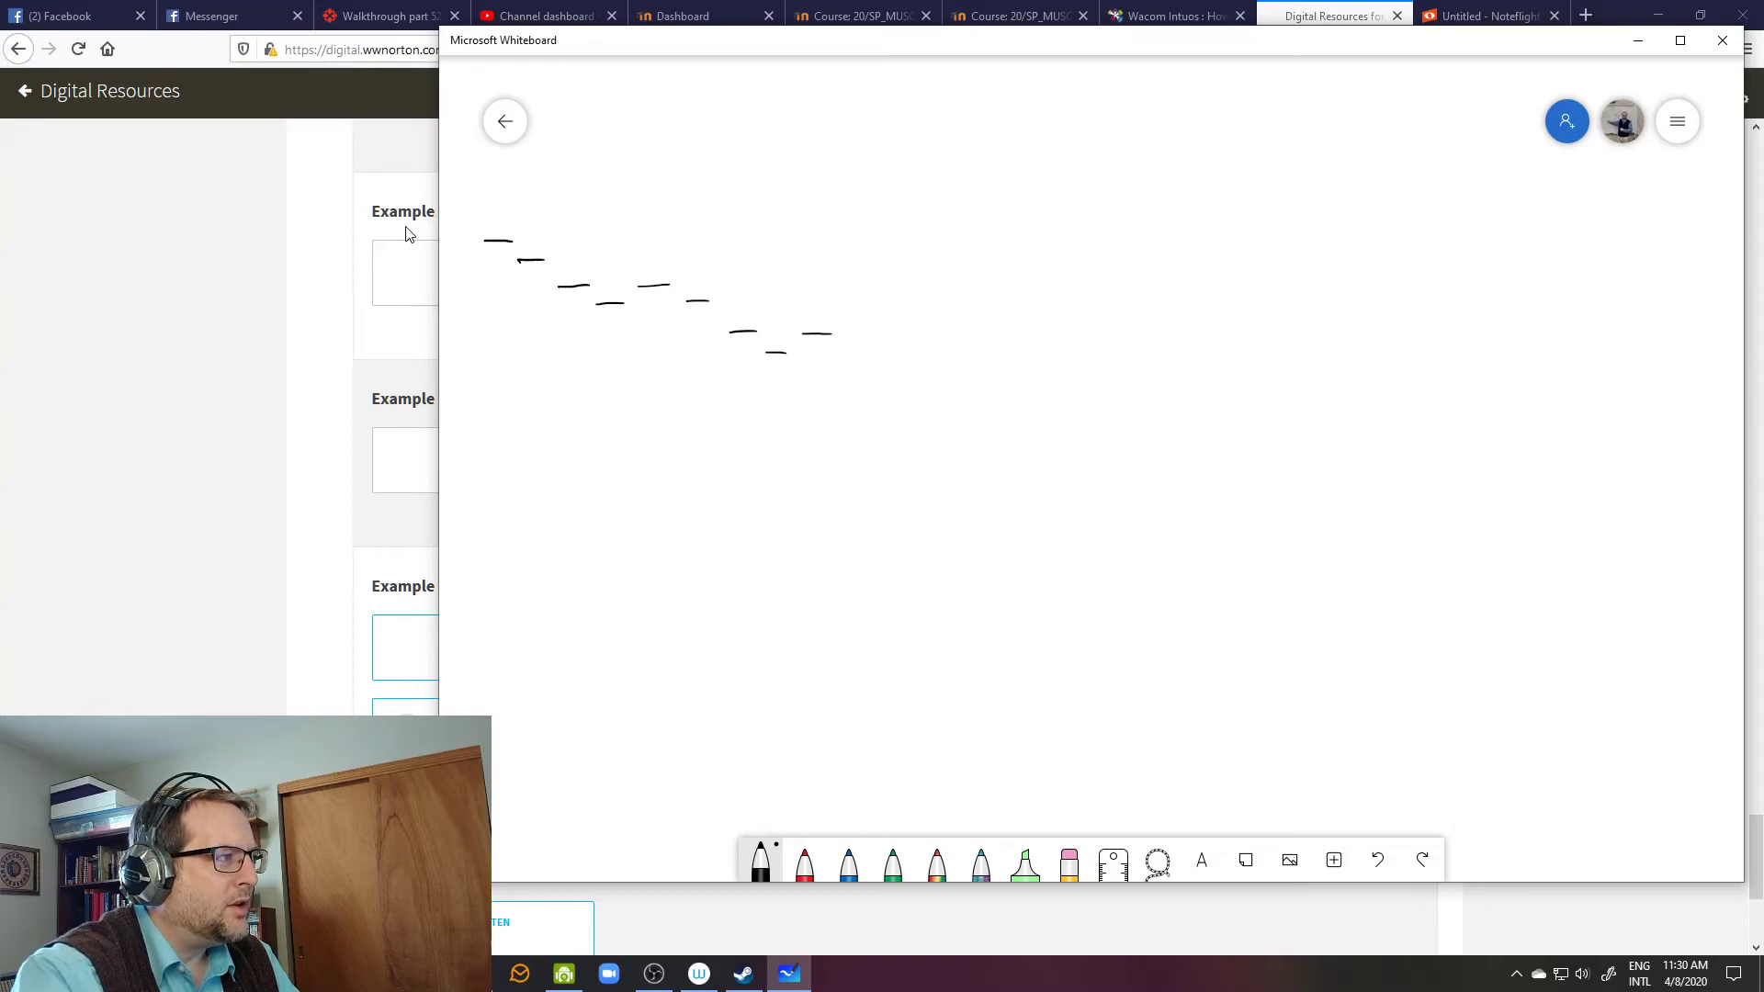
left_click_drag(470, 237, 590, 314)
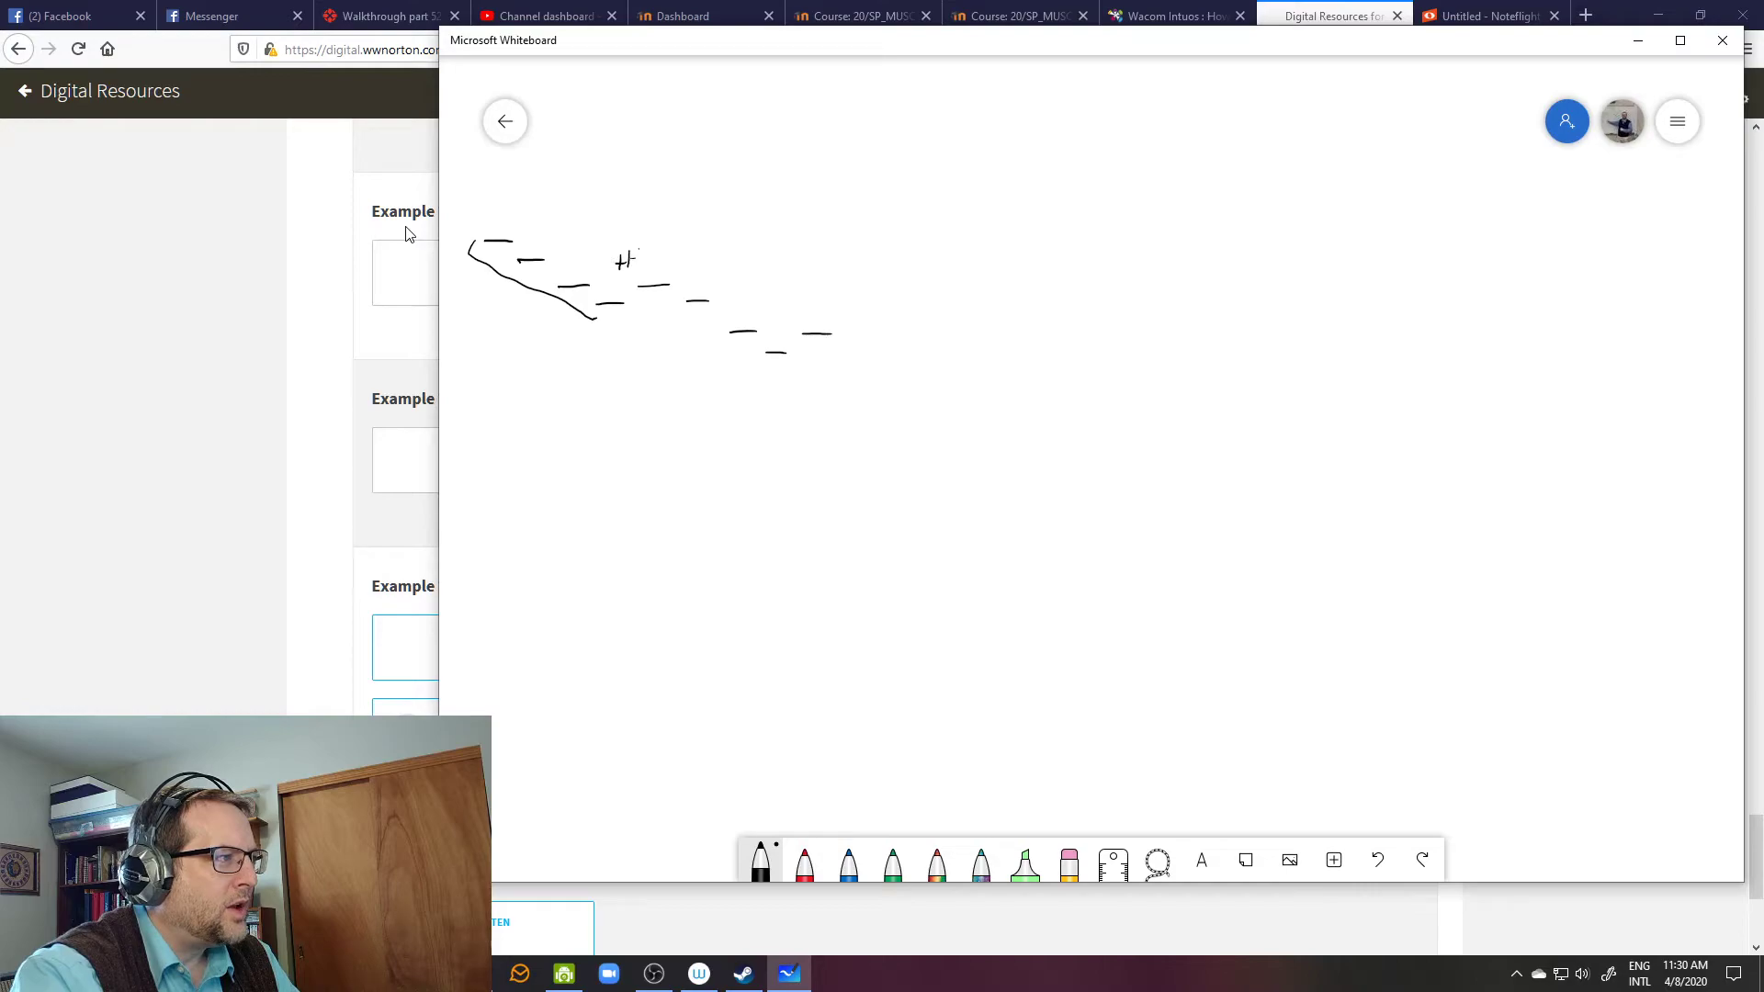
left_click_drag(636, 298, 742, 382)
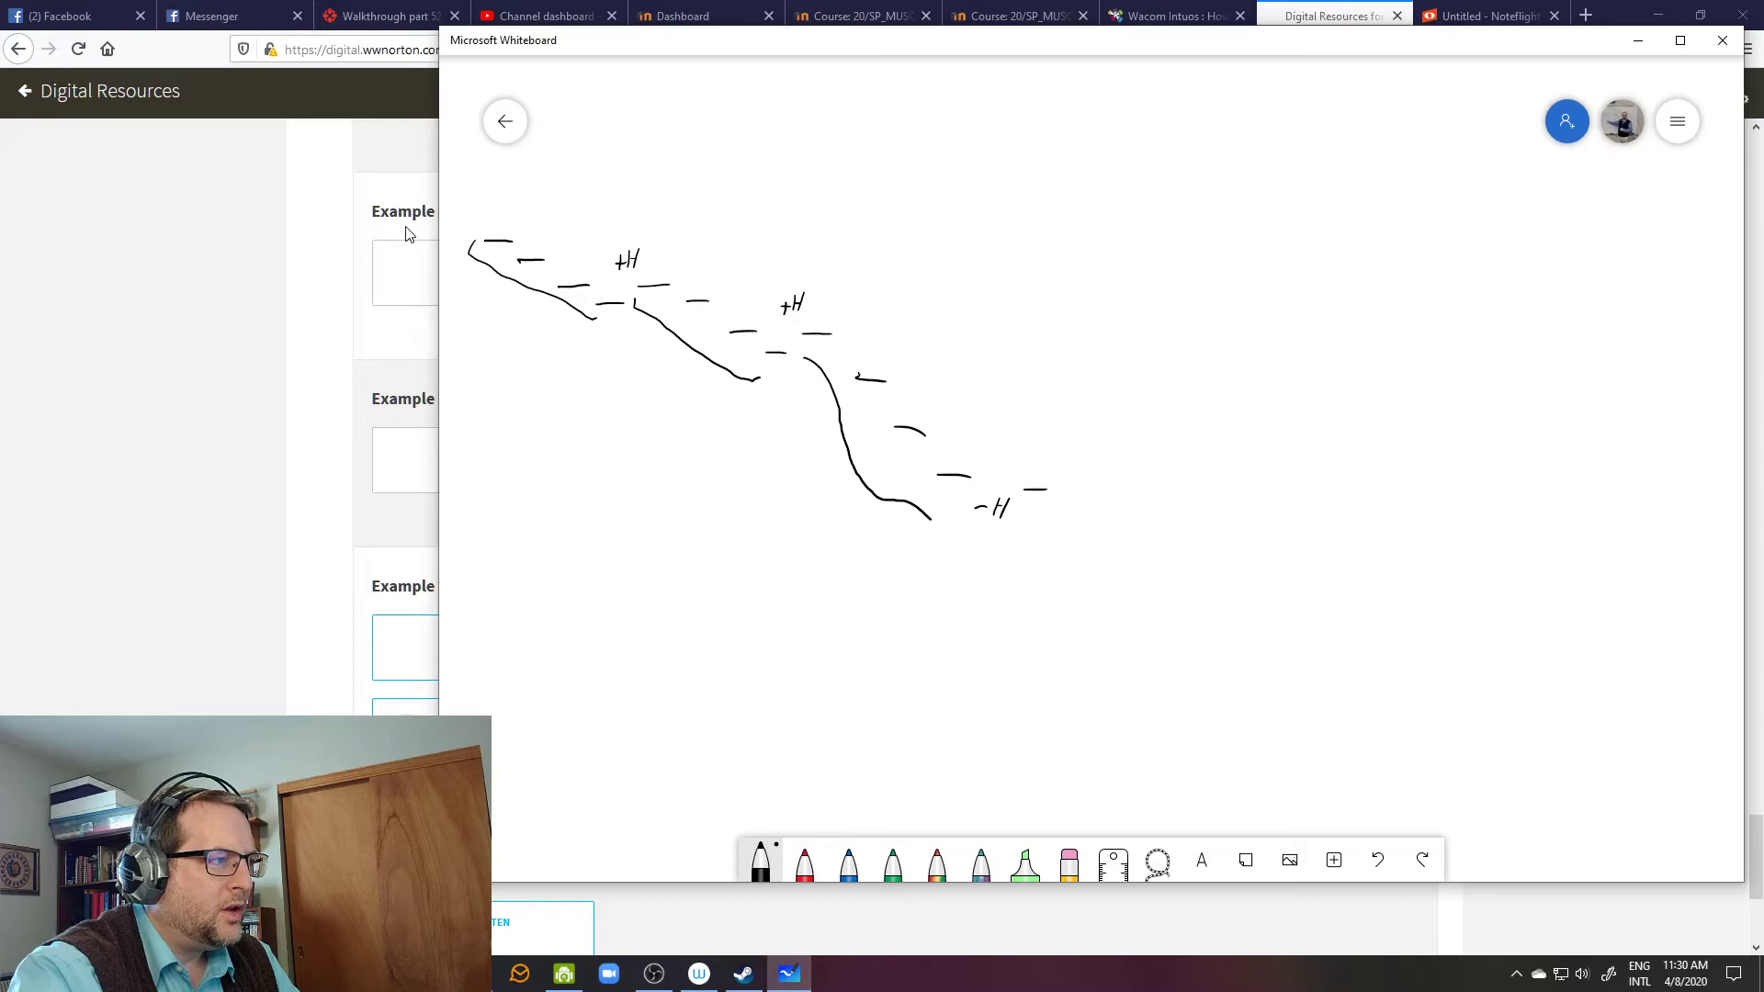
left_click(1073, 448)
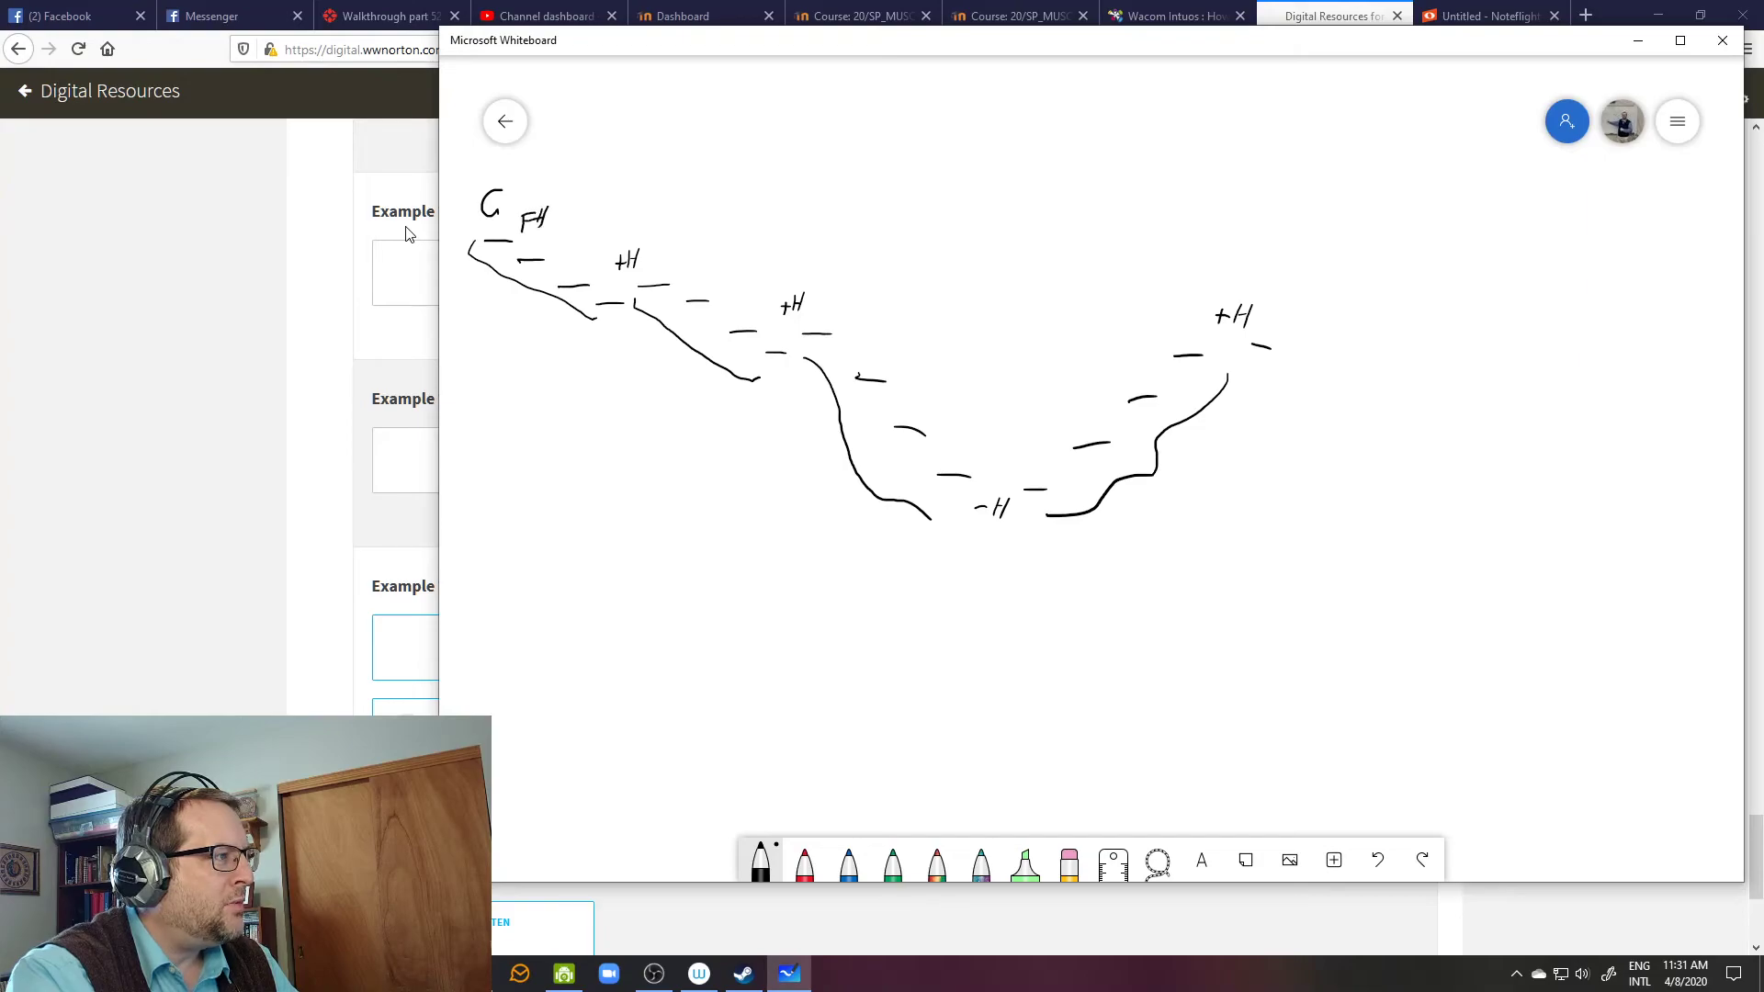
Step: Handwrite the opening note names G, F#, E, D#, E above the first dashes
left_click_drag(562, 254, 579, 248)
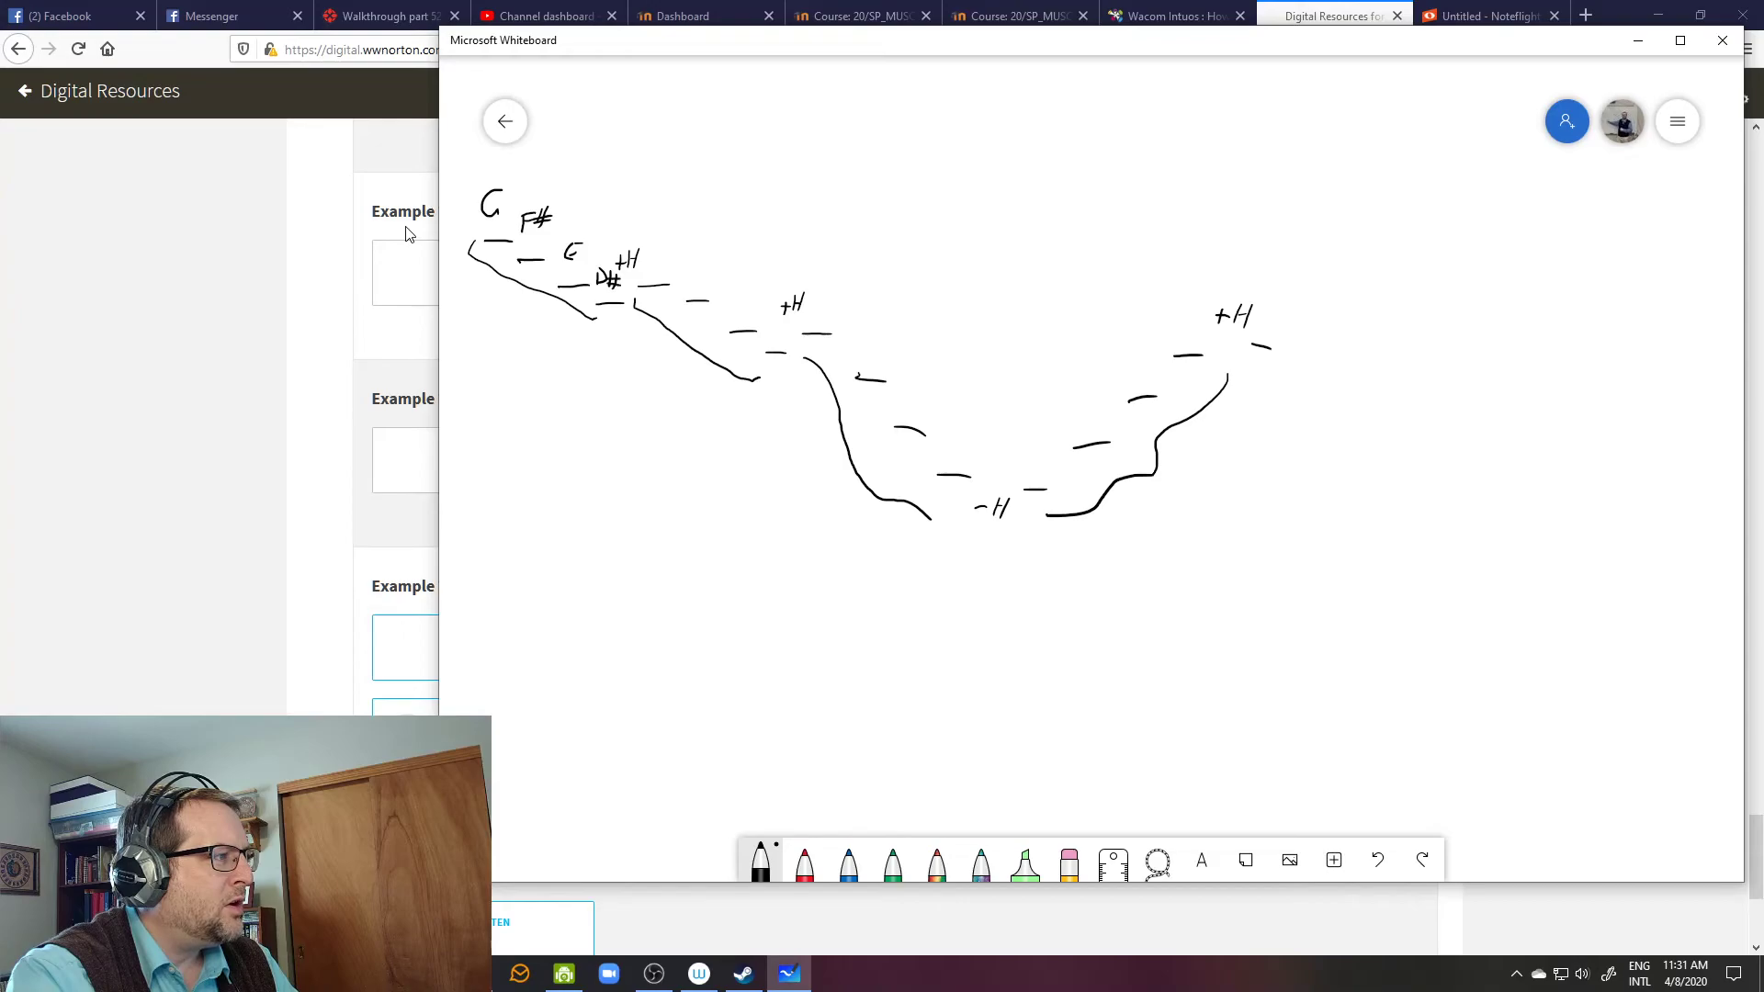
left_click_drag(652, 265, 675, 248)
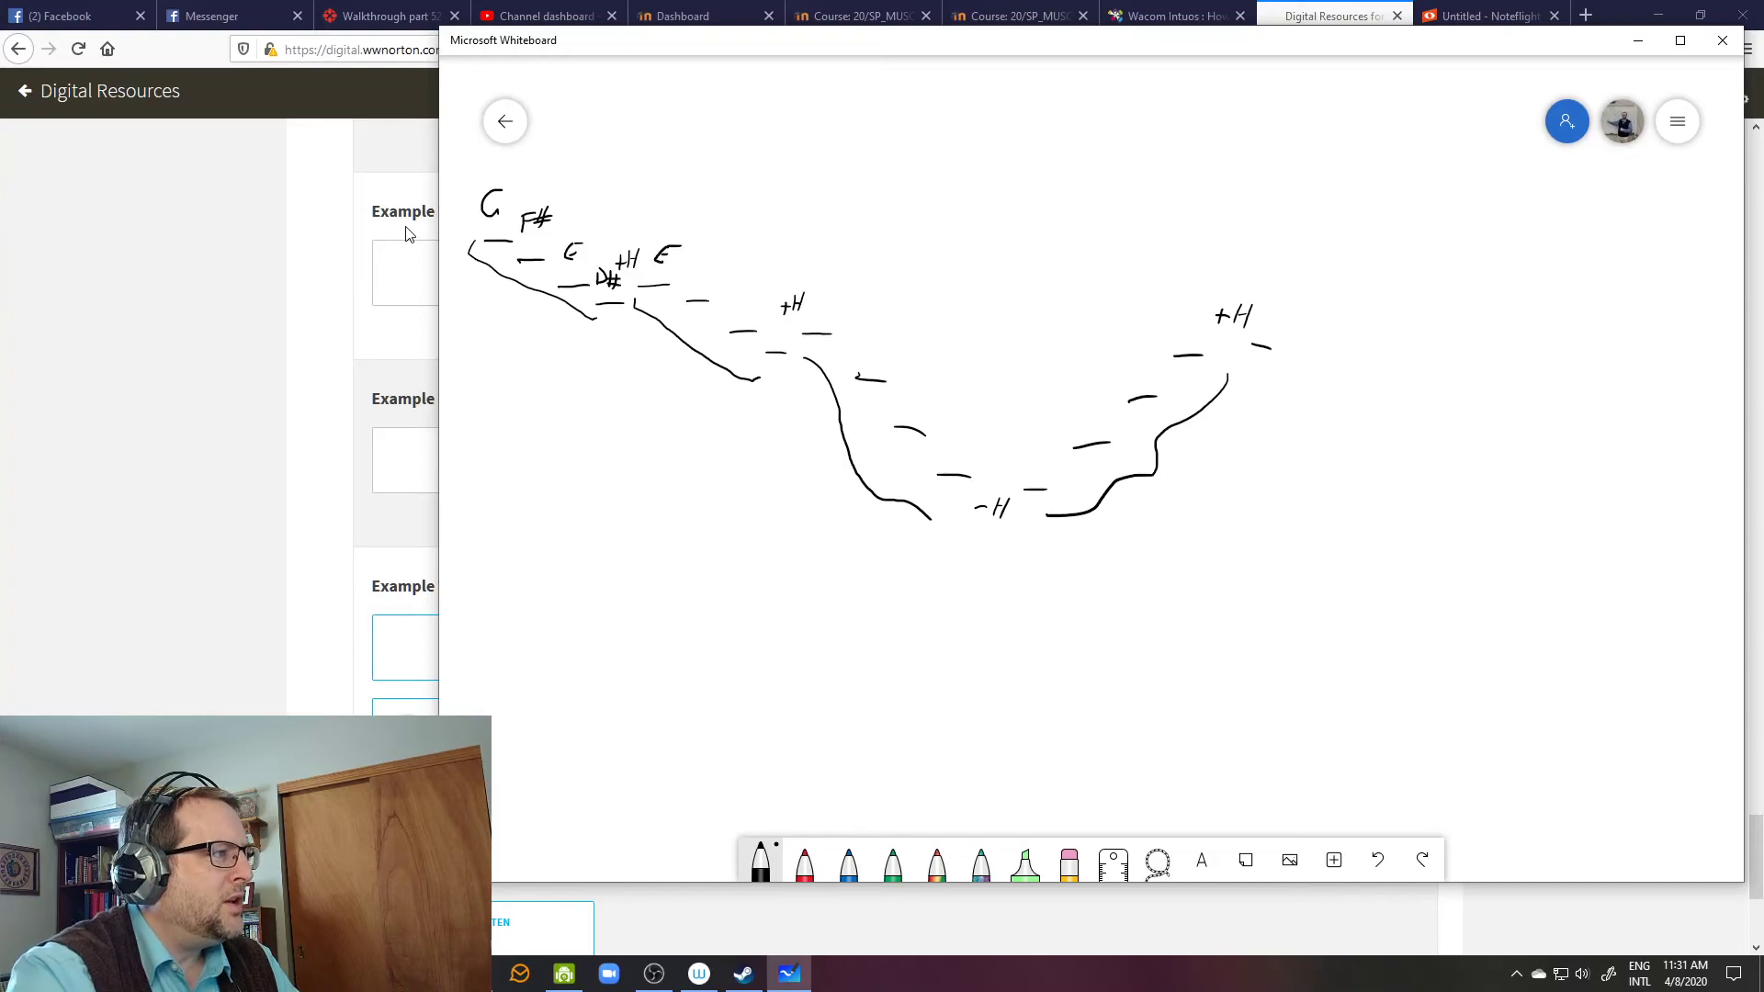